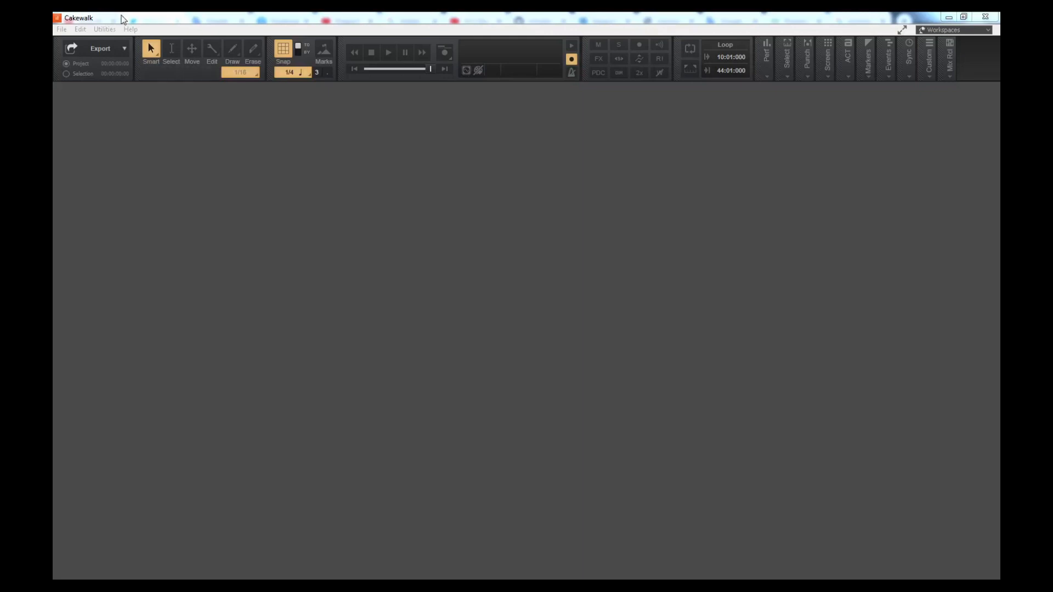
{"action": "mouse_move", "coordinate": [301, 190]}
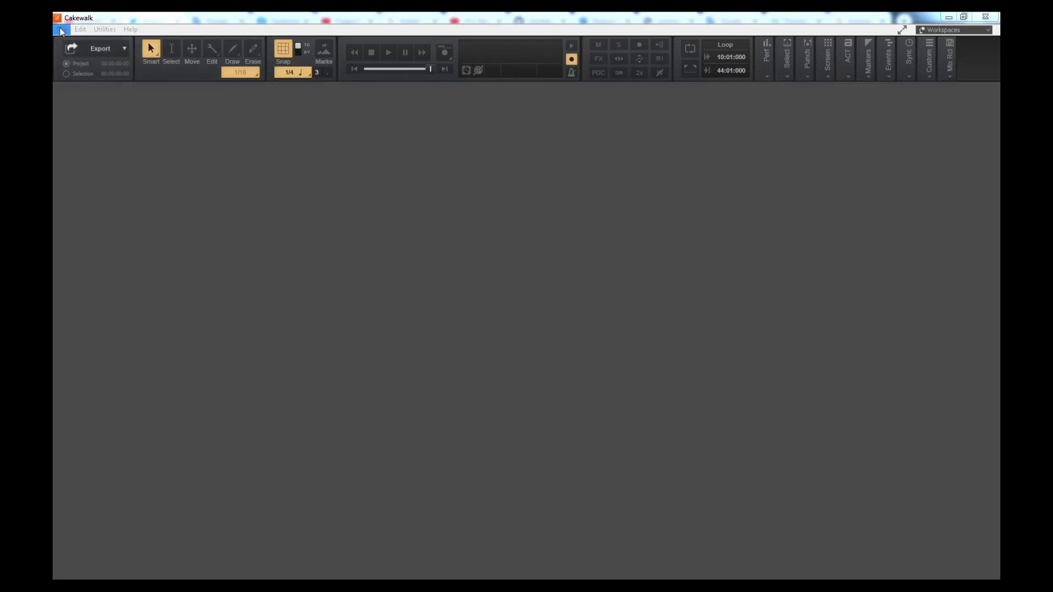
Show the File commands with the recent projects list.
{"action": "left_click", "coordinate": [61, 29]}
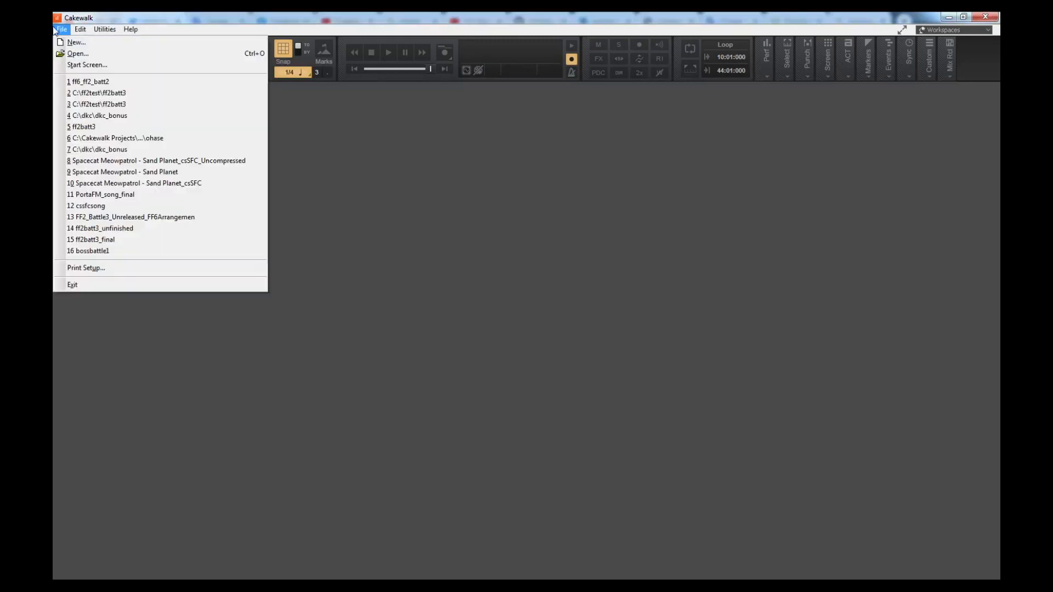
Create a new untitled project and insert a chipsynth SFC instrument track.
{"action": "left_click", "coordinate": [75, 42]}
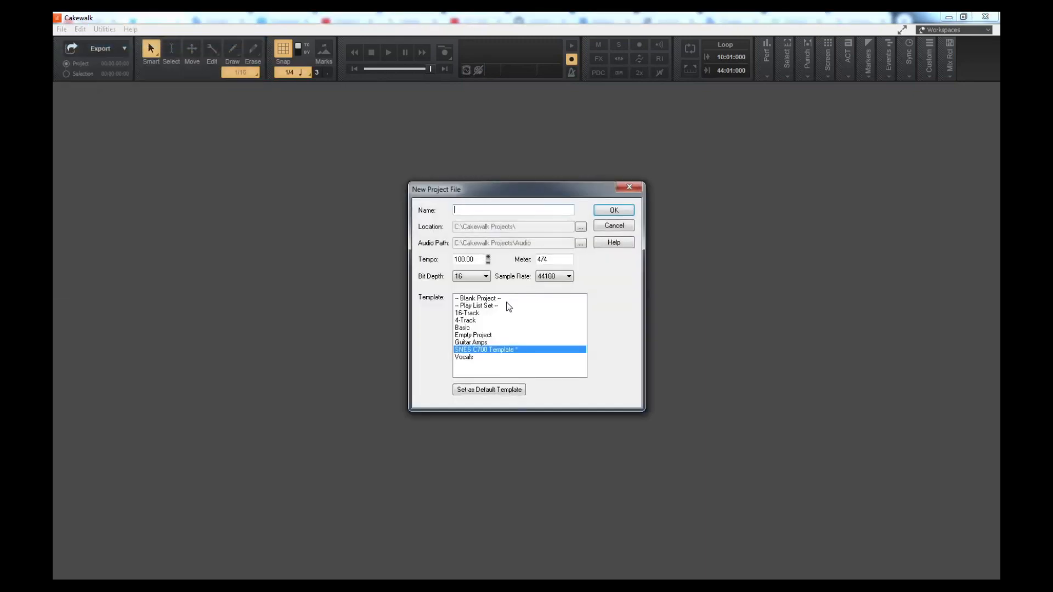
{"action": "left_click", "coordinate": [478, 298]}
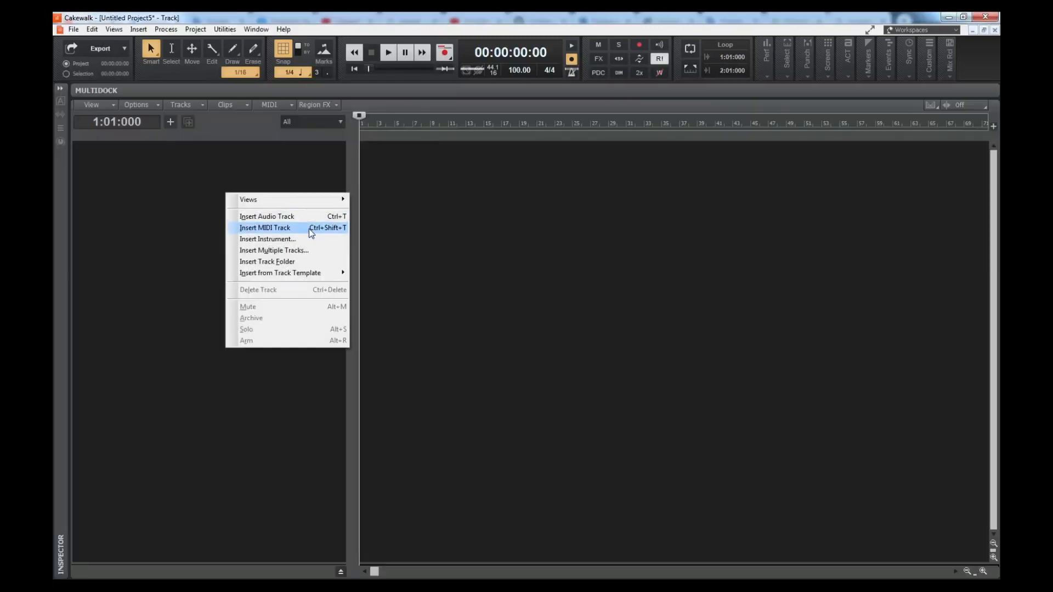
{"action": "left_click", "coordinate": [268, 239]}
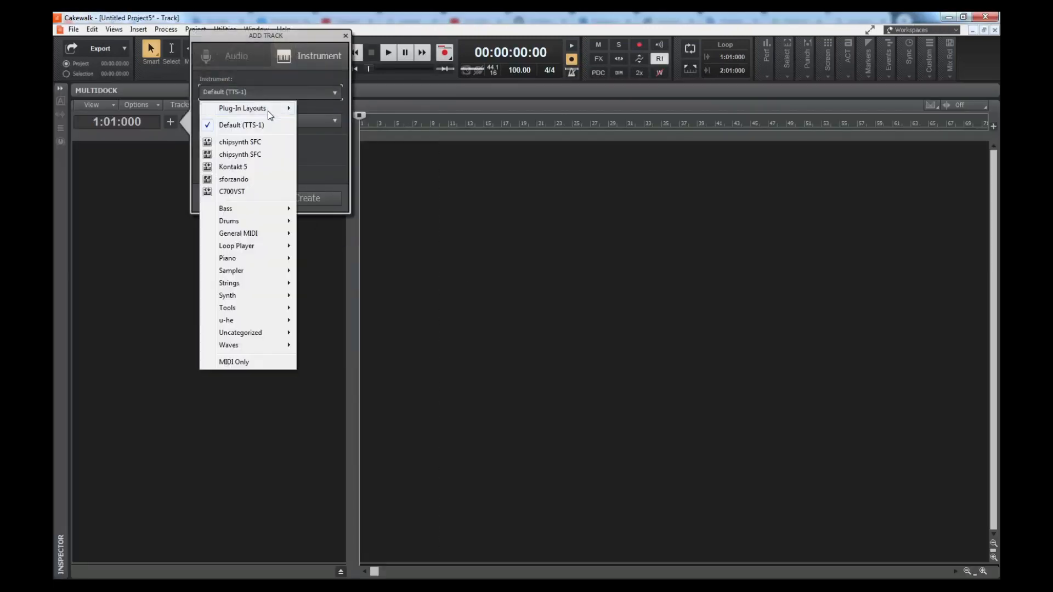
{"action": "left_click", "coordinate": [240, 141]}
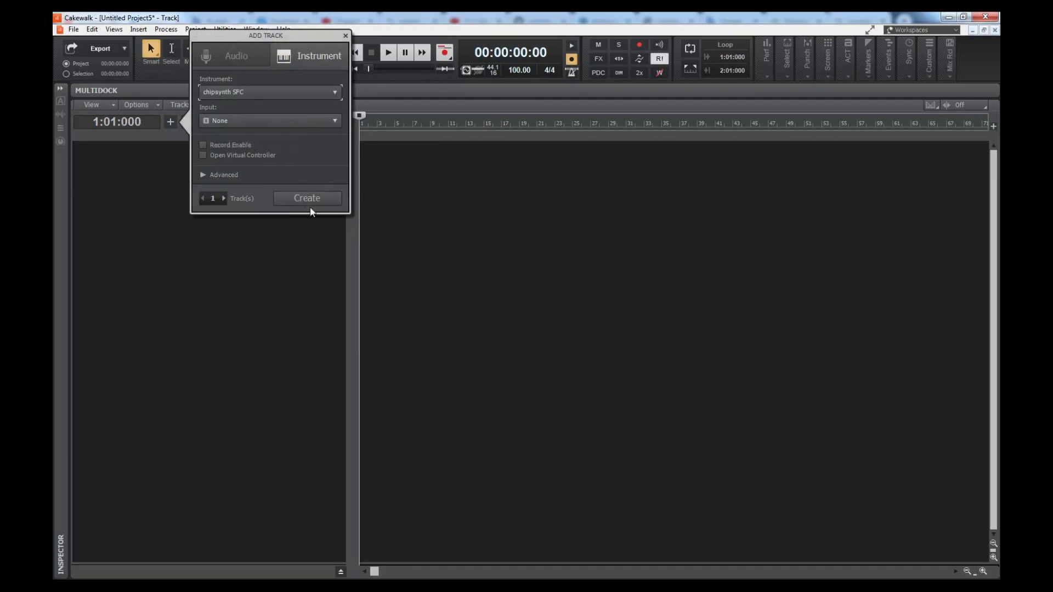
{"action": "left_click", "coordinate": [306, 198]}
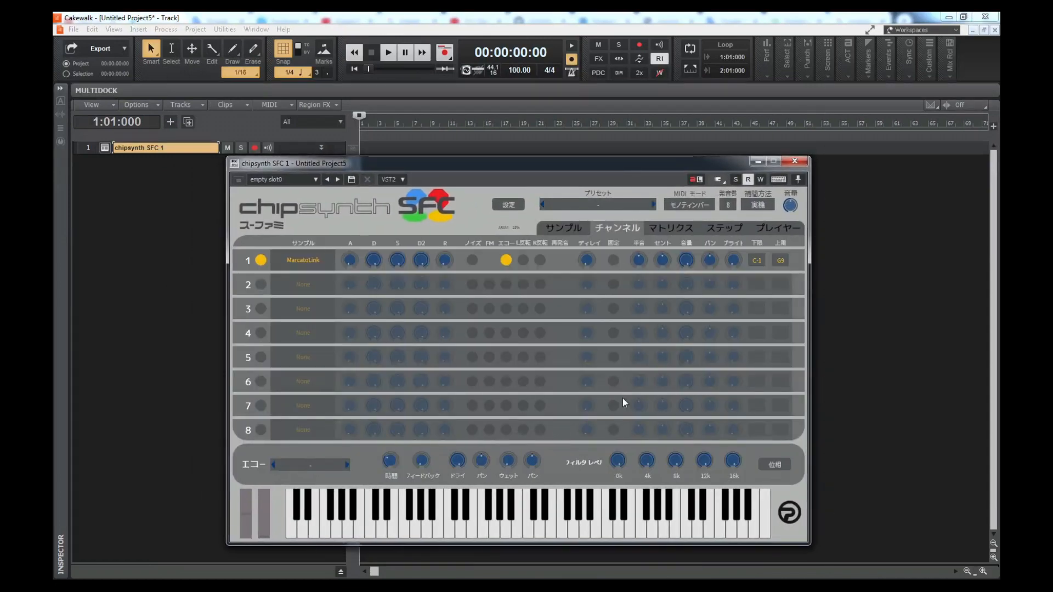
{"action": "mouse_move", "coordinate": [252, 438]}
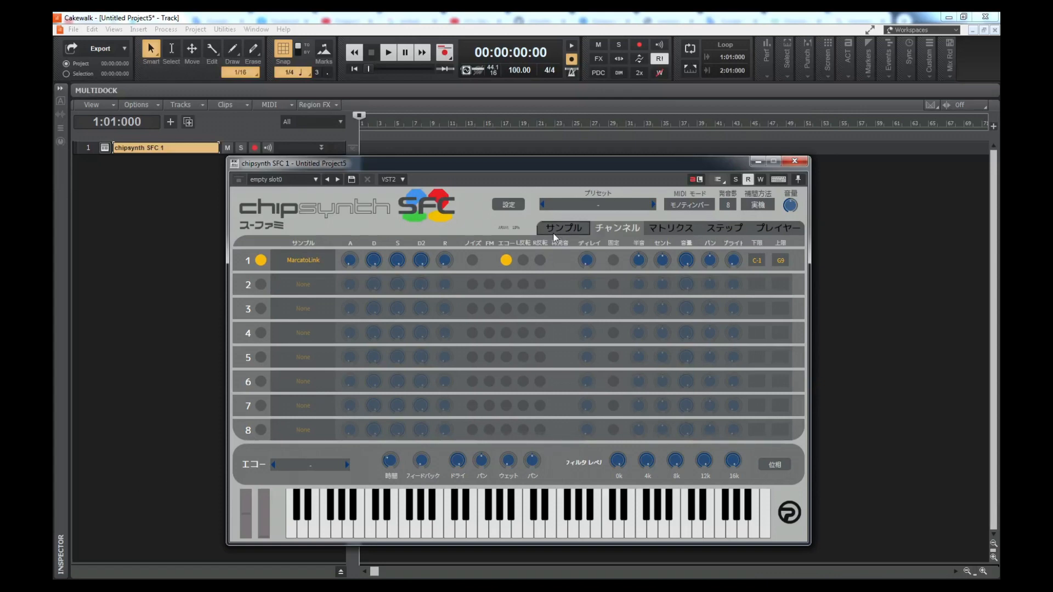
Change the chipsynth SFC interface language from Japanese to English in its settings.
{"action": "left_click", "coordinate": [508, 204]}
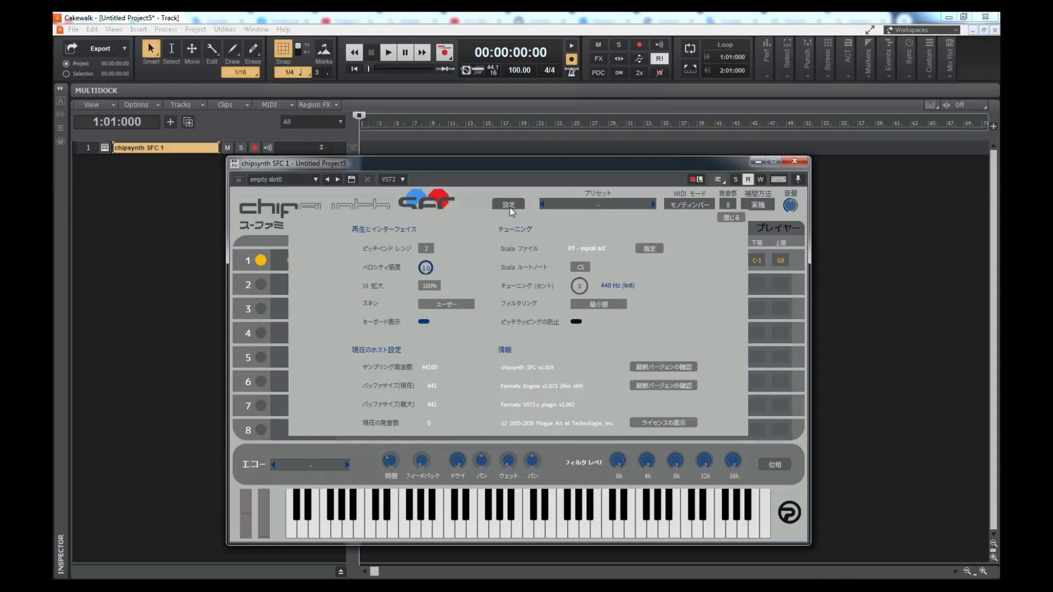
{"action": "left_click", "coordinate": [444, 304]}
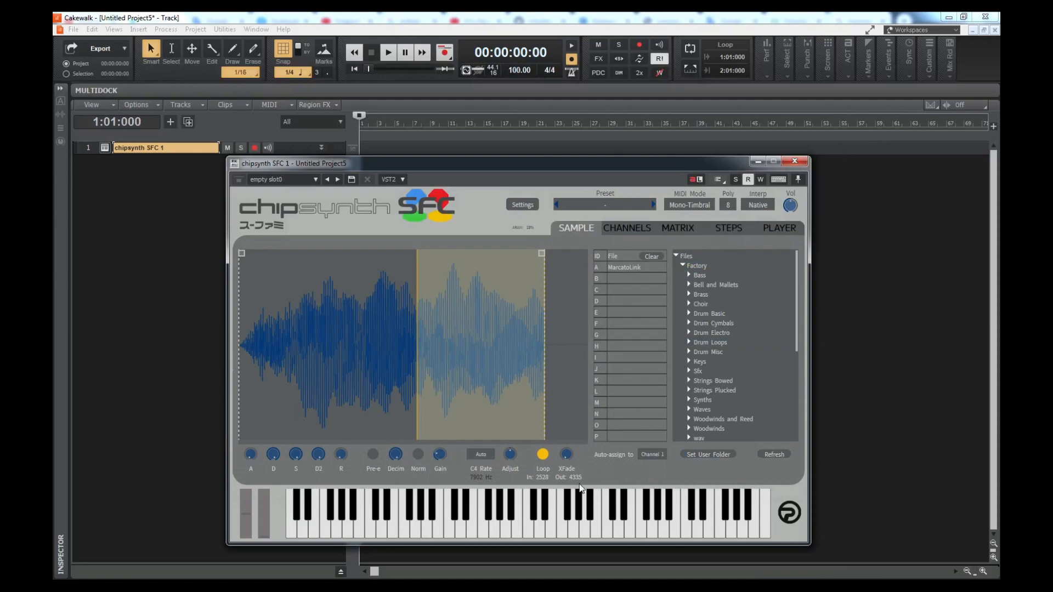
Browse Factory > Strings Bowed and load the Marcato 2 sample into the first slot.
{"action": "left_click", "coordinate": [713, 380]}
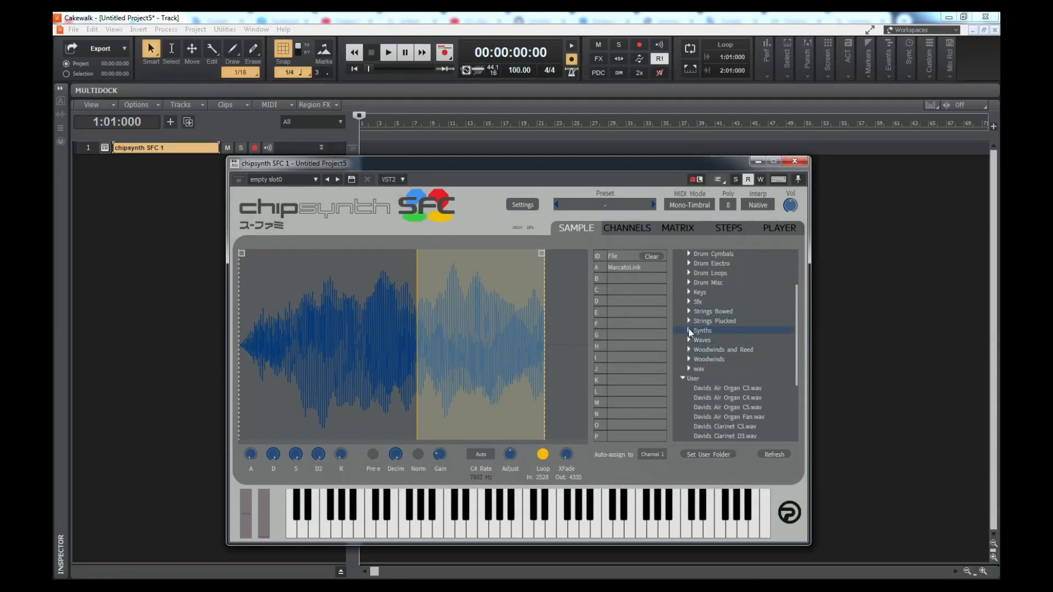
{"action": "mouse_move", "coordinate": [714, 322]}
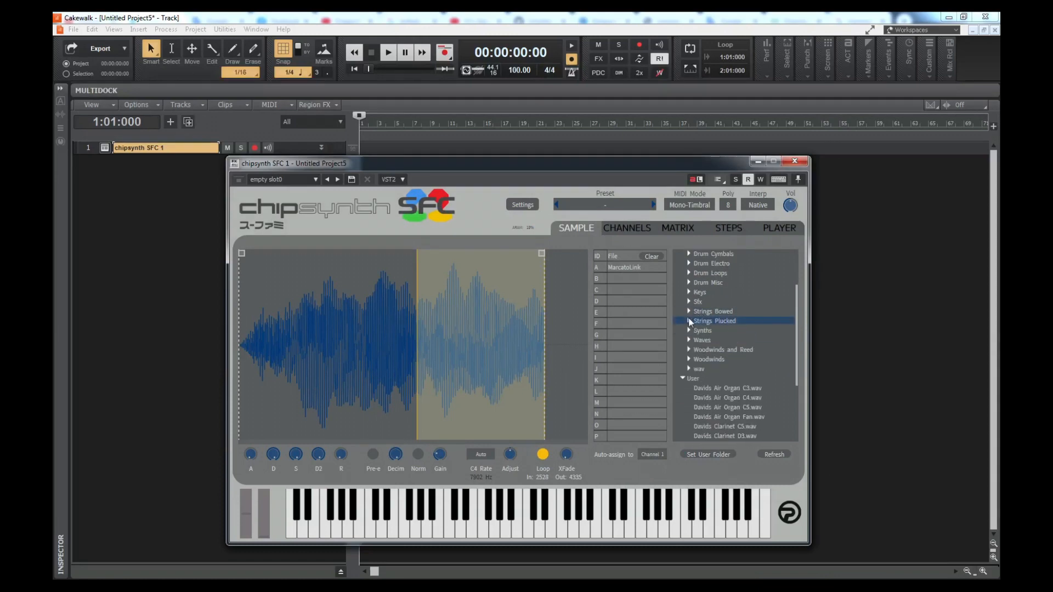
{"action": "left_click", "coordinate": [713, 310]}
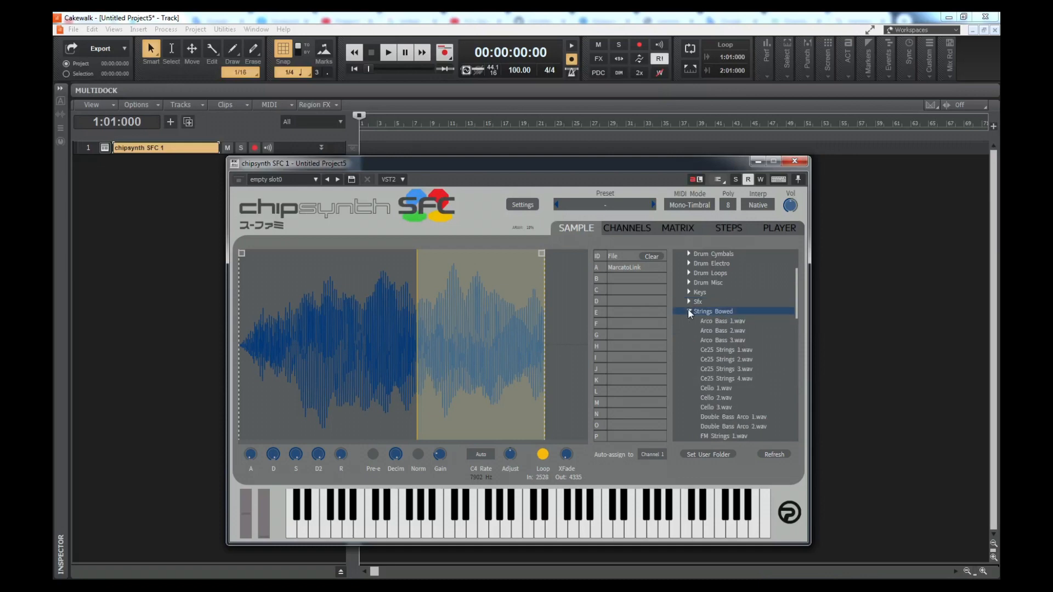
{"action": "scroll", "scroll_direction": "down", "scroll_amount": 3}
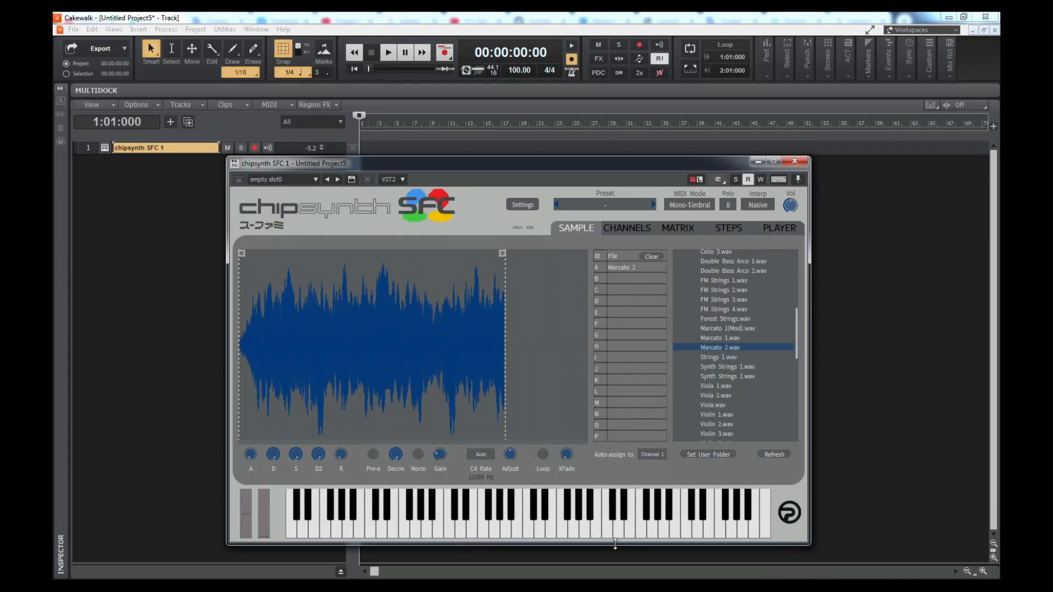
{"action": "mouse_move", "coordinate": [524, 339]}
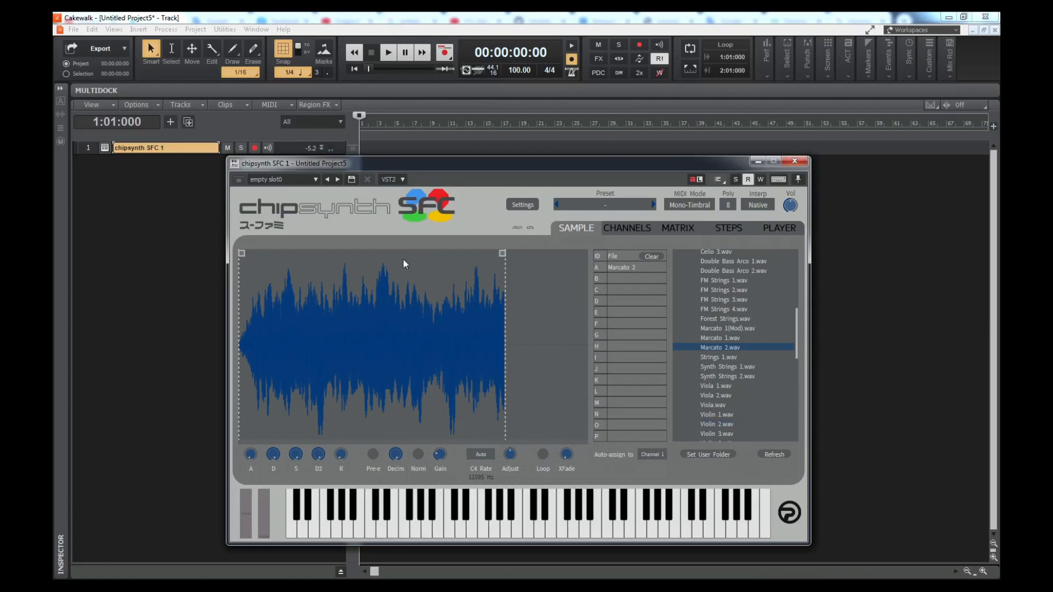
Set the chipsynth SFC polyphony to 1 voice.
{"action": "left_click", "coordinate": [728, 205]}
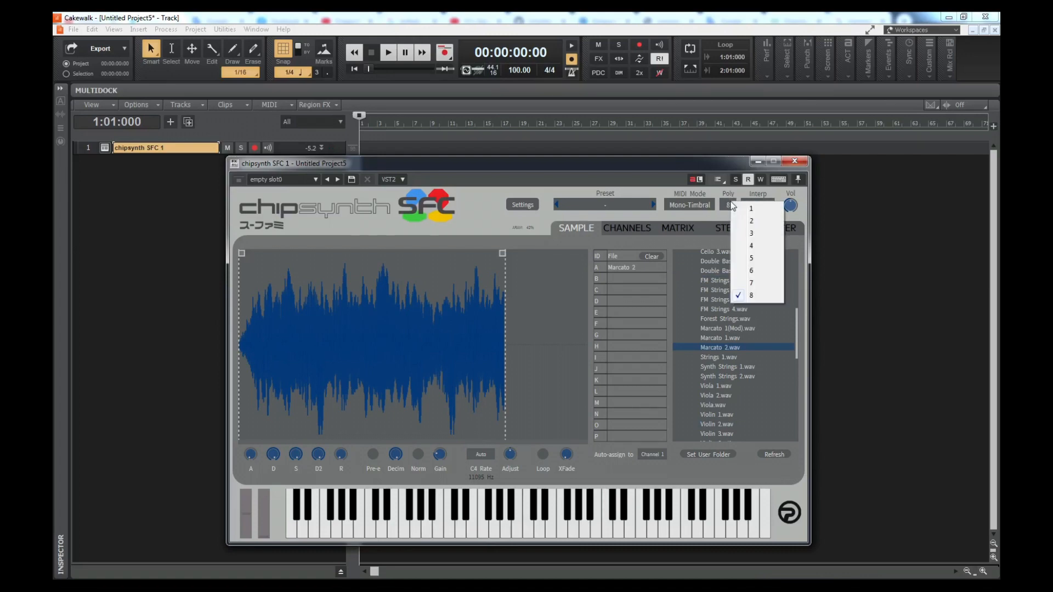
{"action": "left_click", "coordinate": [751, 208]}
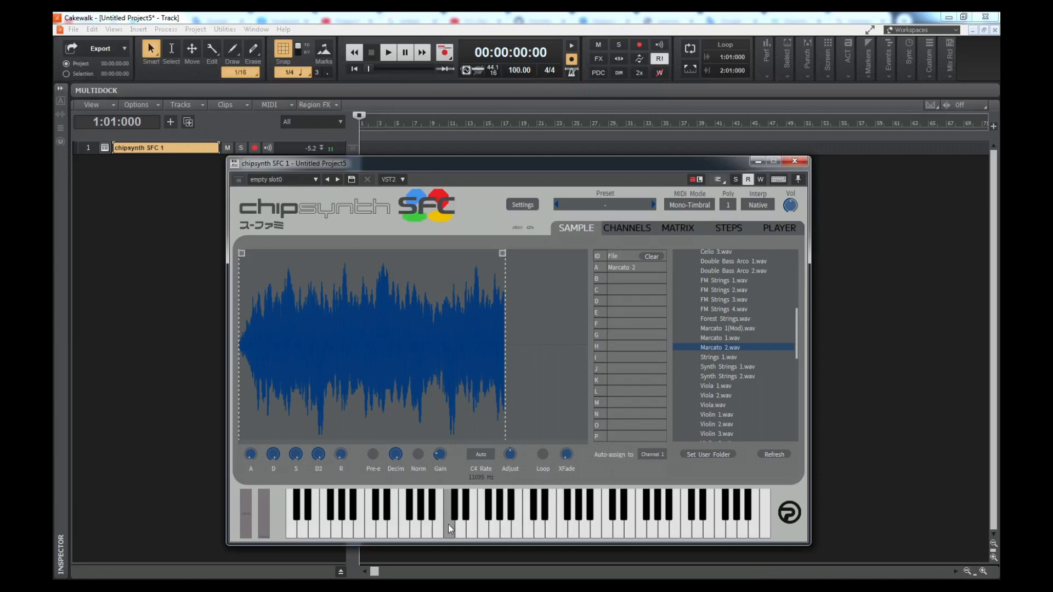
{"action": "mouse_move", "coordinate": [758, 299]}
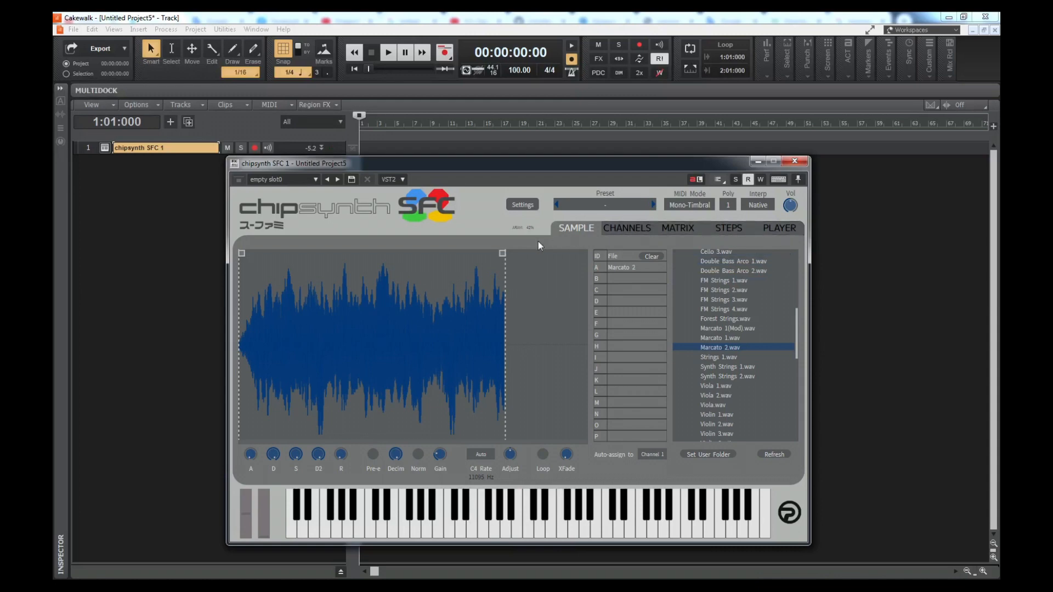
{"action": "mouse_move", "coordinate": [797, 161]}
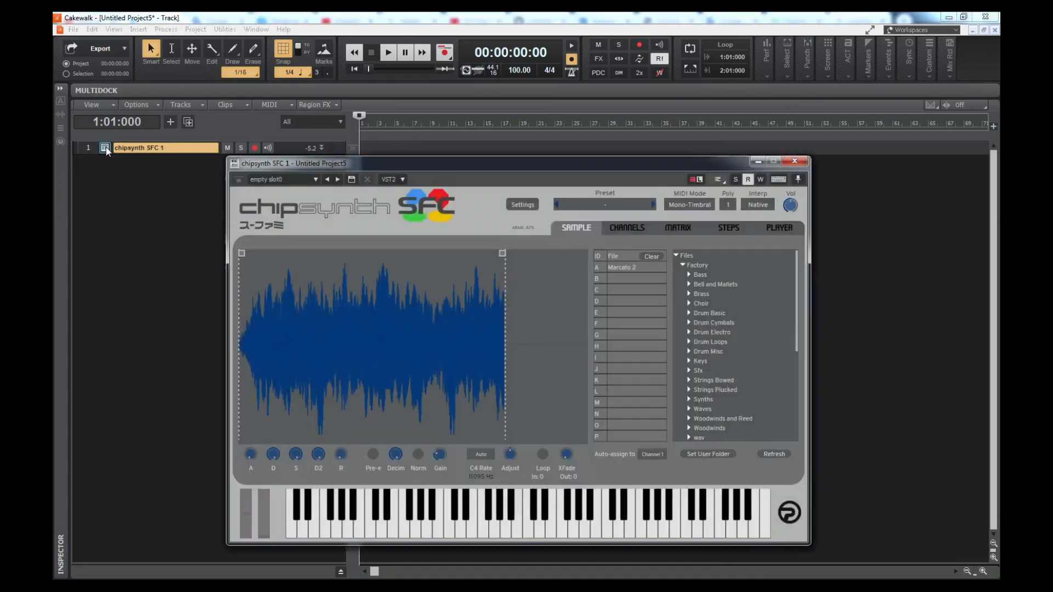
Load ff6's '315b Ending Theme (part 2).spc' into the synth's Player page.
{"action": "left_click", "coordinate": [779, 228]}
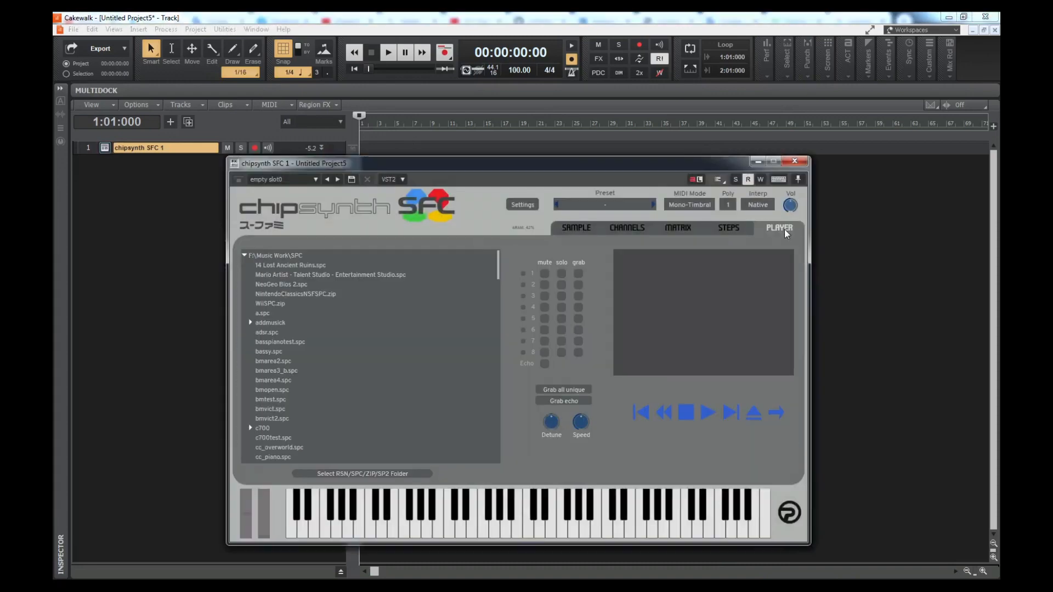
{"action": "mouse_move", "coordinate": [500, 263]}
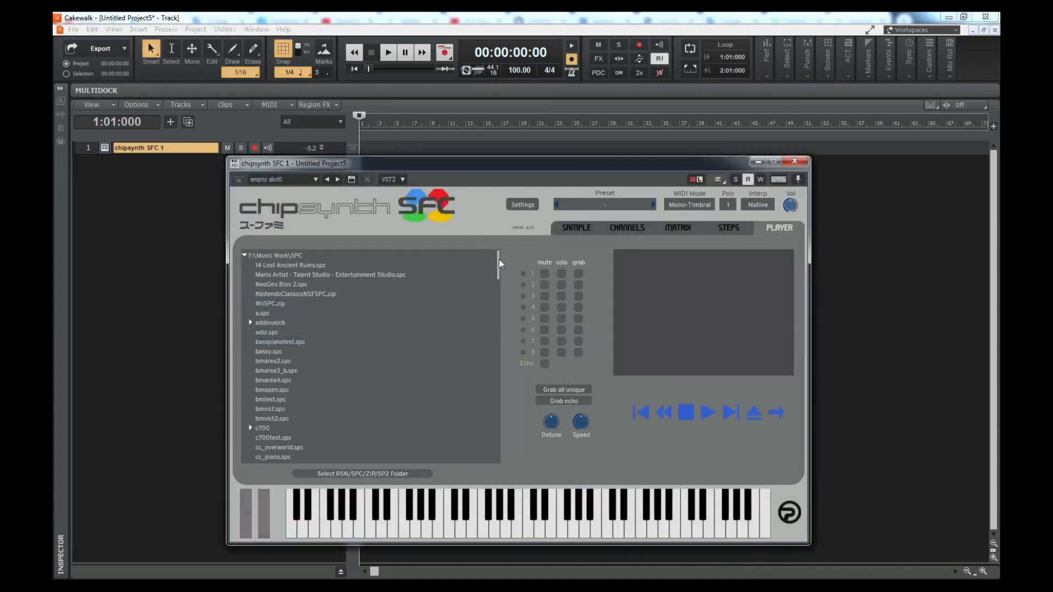
{"action": "scroll", "scroll_direction": "down", "scroll_amount": 3}
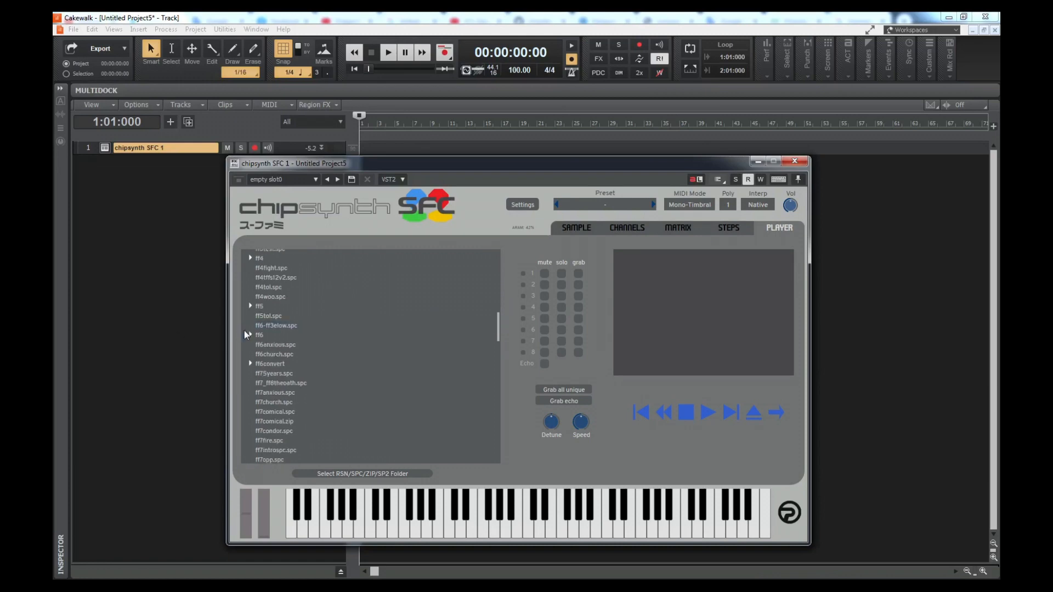
{"action": "left_click", "coordinate": [250, 335]}
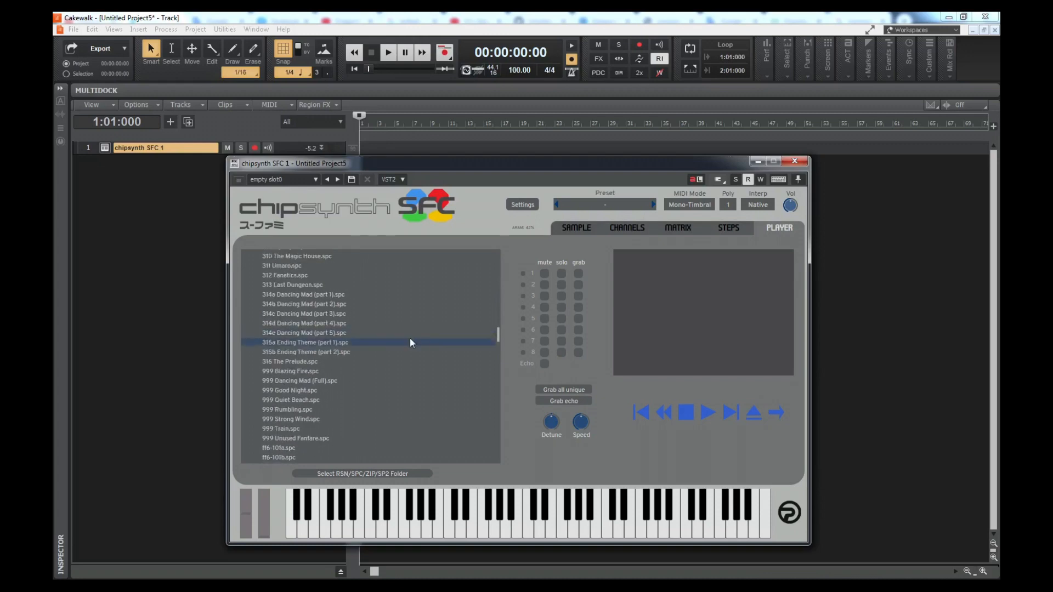
{"action": "left_click", "coordinate": [319, 352]}
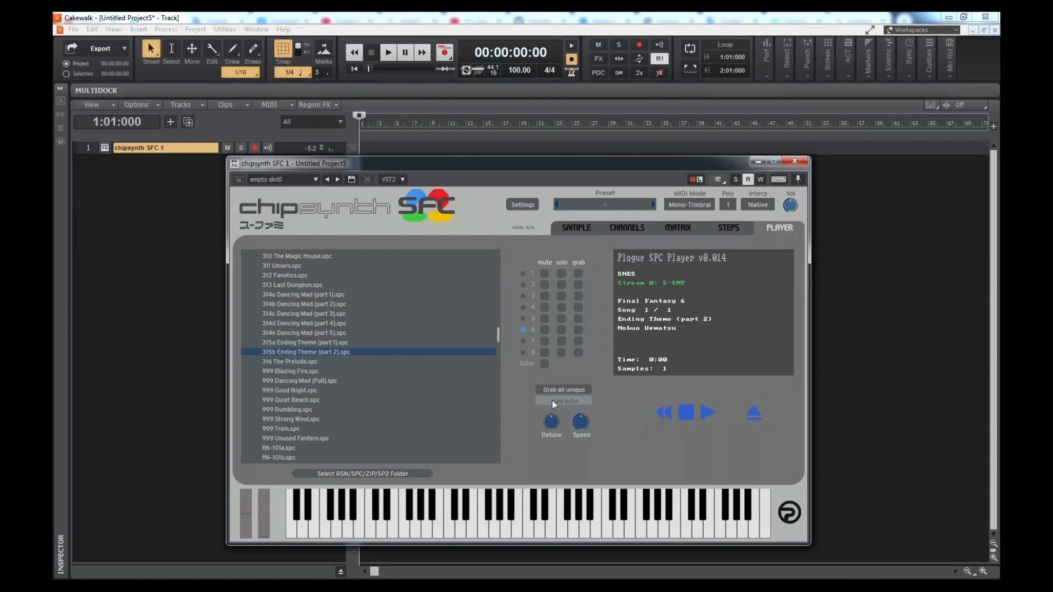
{"action": "left_click", "coordinate": [563, 401]}
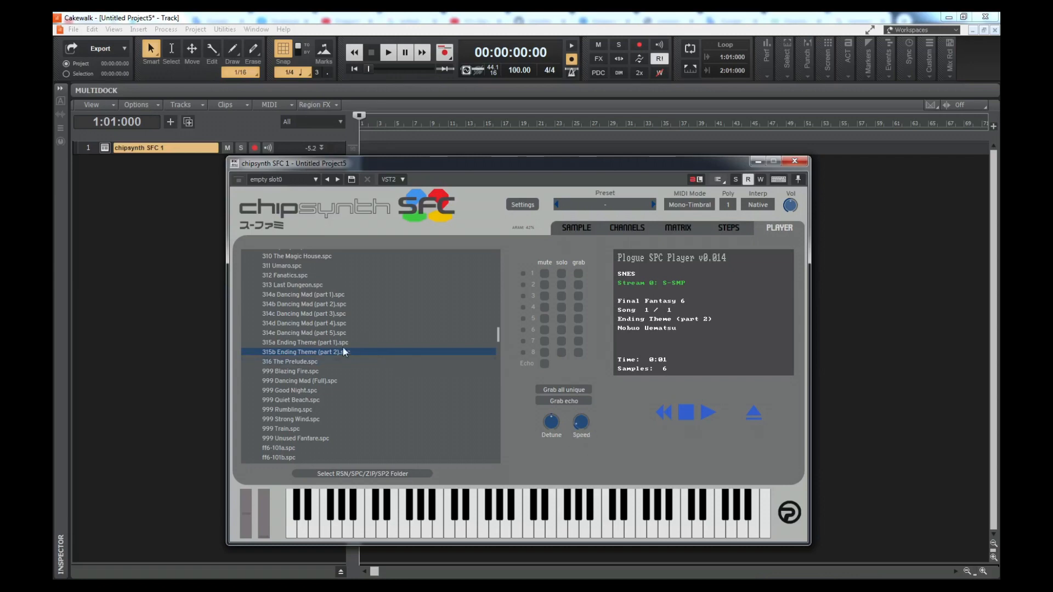
{"action": "left_click", "coordinate": [289, 361]}
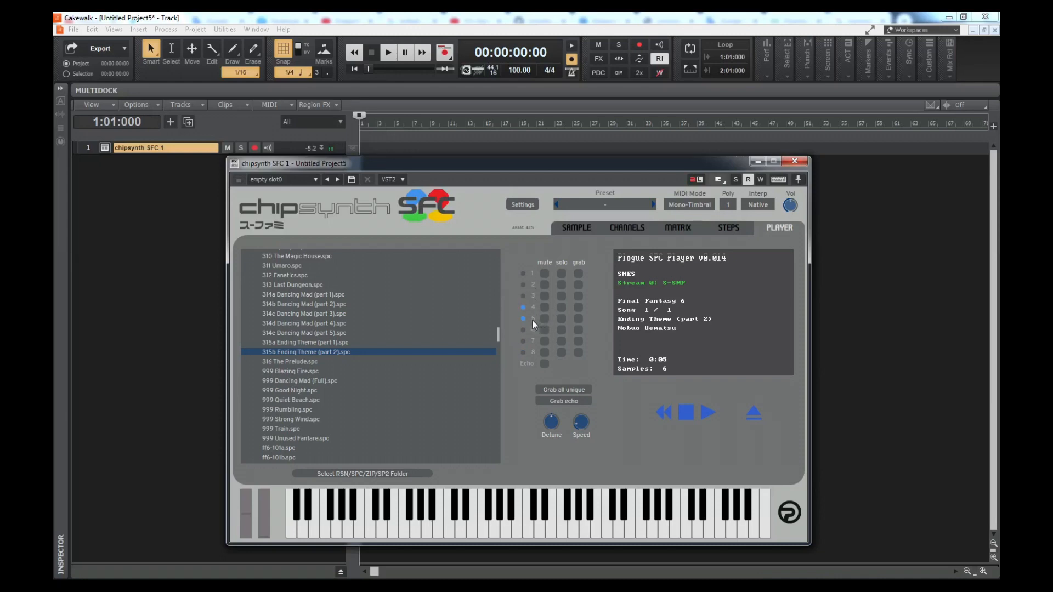
{"action": "left_click", "coordinate": [523, 352]}
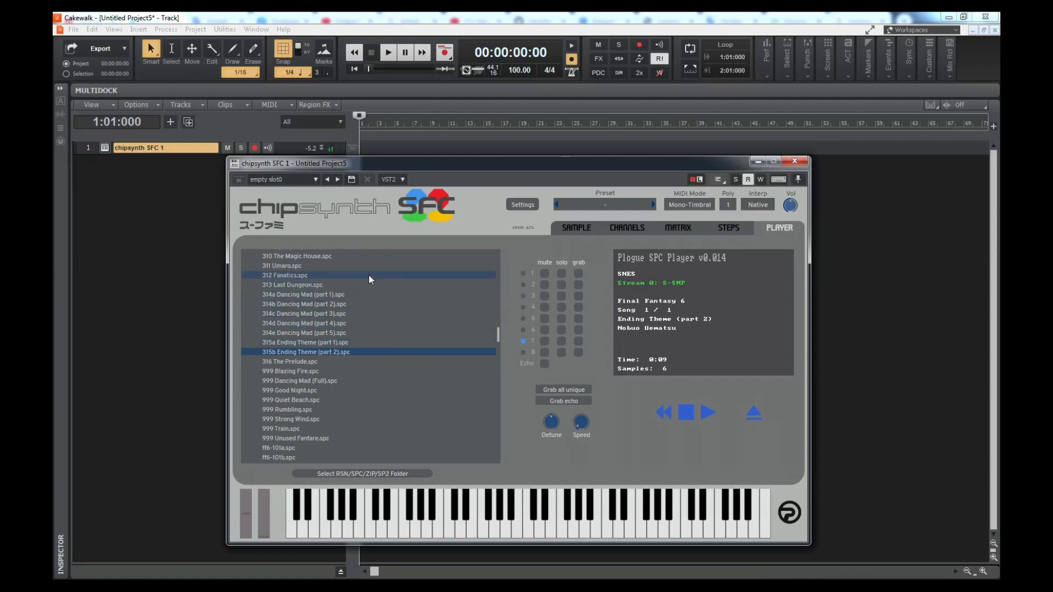
Load 'The Fierce Battle' SPC into the player and preview it briefly.
{"action": "left_click", "coordinate": [290, 340]}
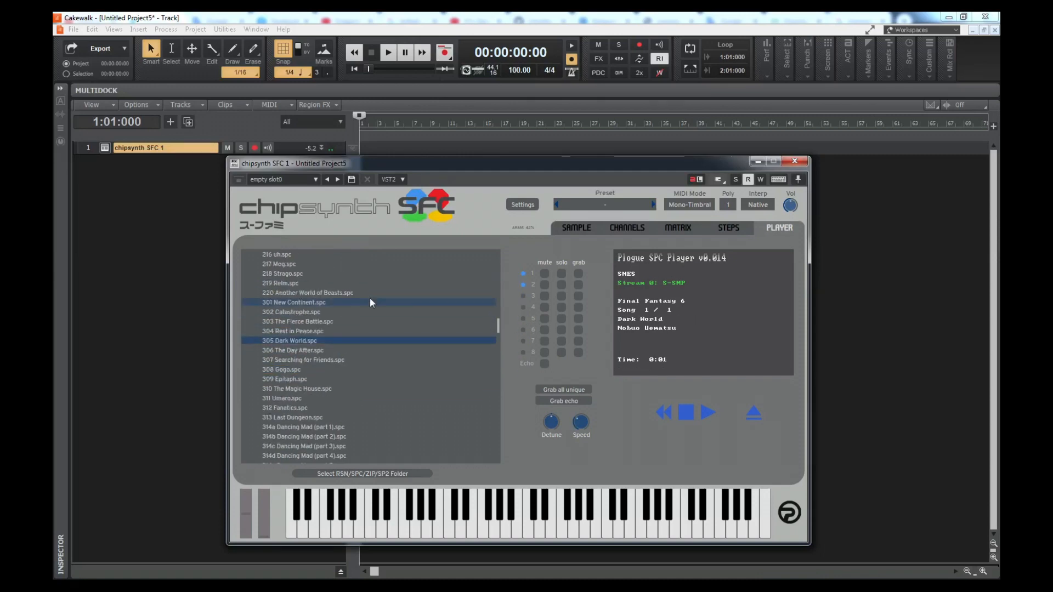
{"action": "left_click", "coordinate": [297, 321]}
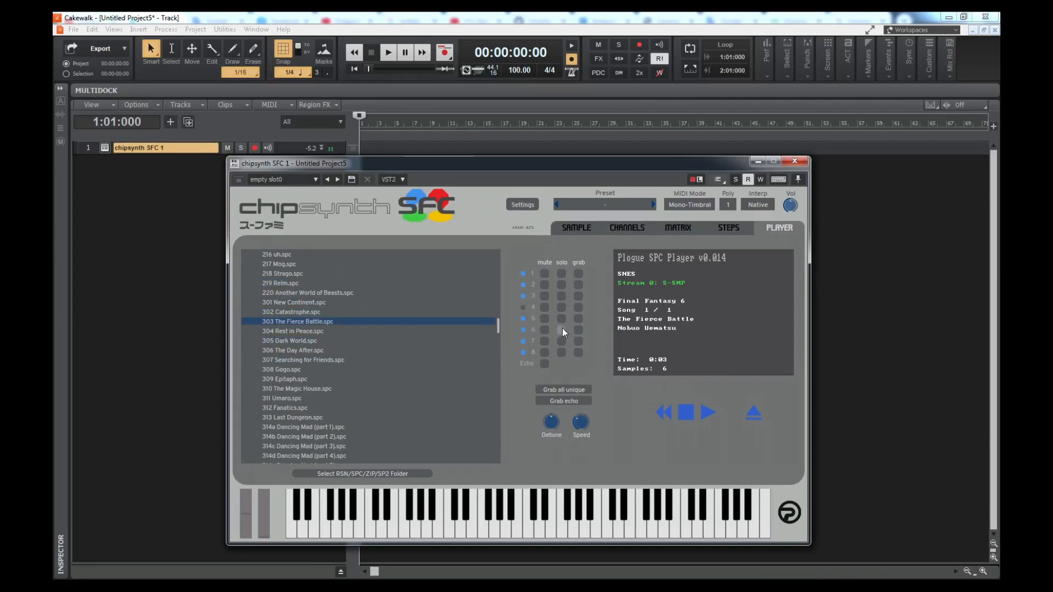
{"action": "mouse_move", "coordinate": [648, 396]}
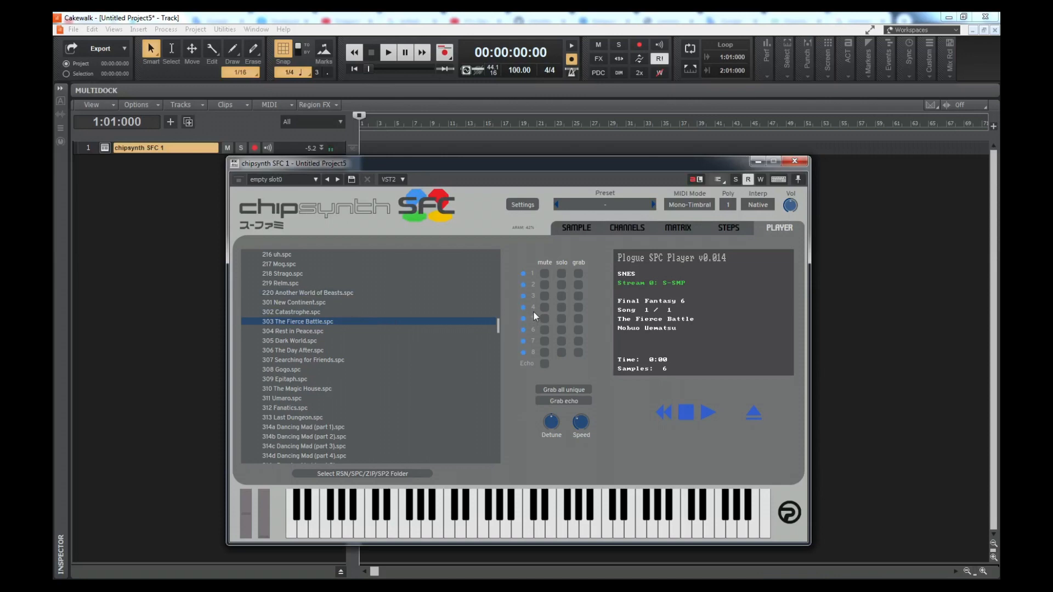
{"action": "left_click", "coordinate": [708, 413]}
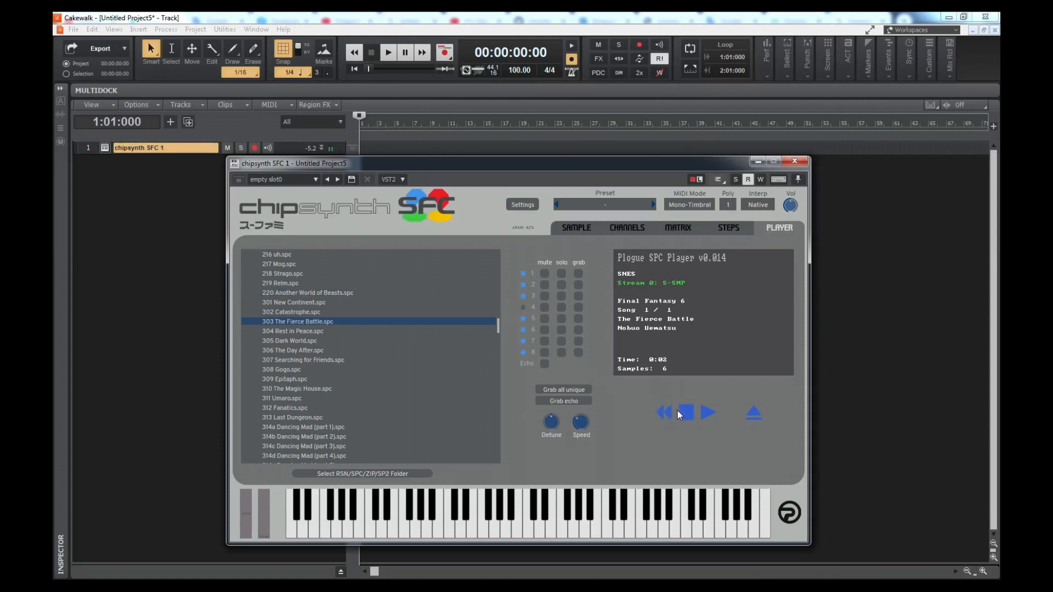
{"action": "left_click", "coordinate": [685, 412]}
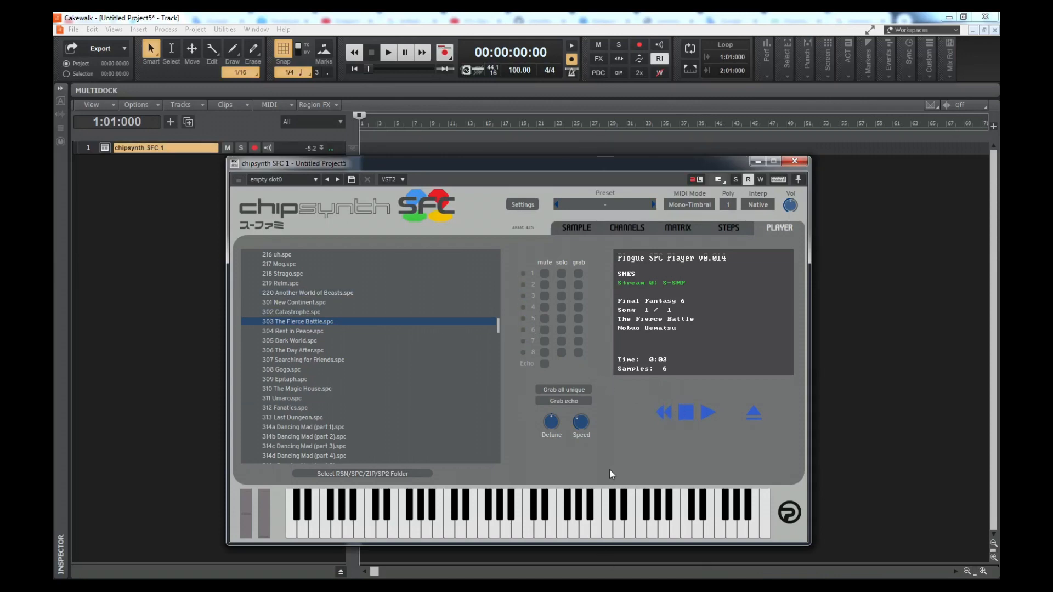
{"action": "mouse_move", "coordinate": [586, 460]}
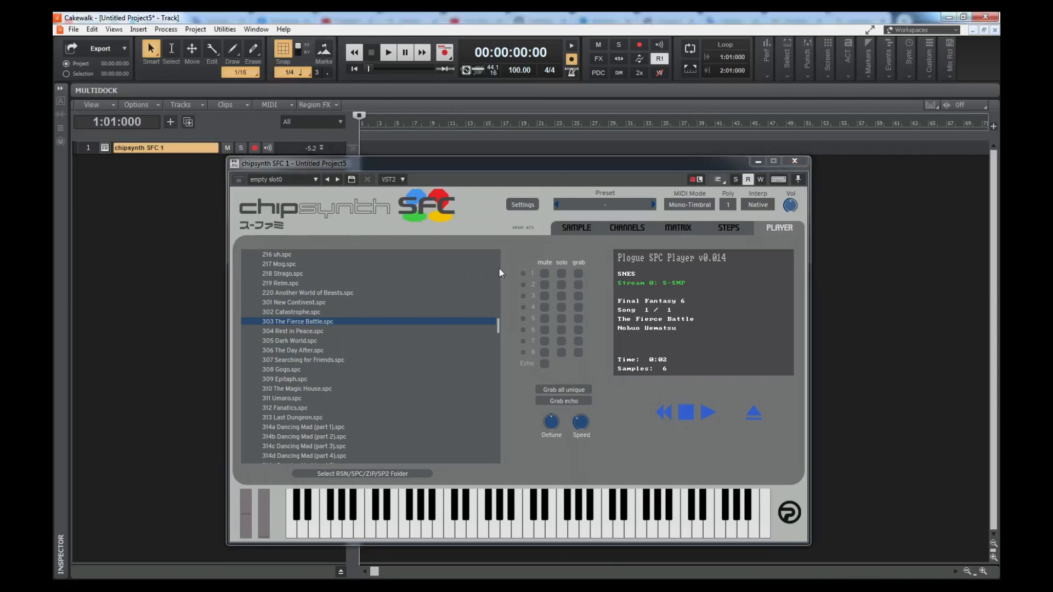
View the loaded sample's waveform, then bring up the track's empty piano roll.
{"action": "left_click", "coordinate": [573, 228]}
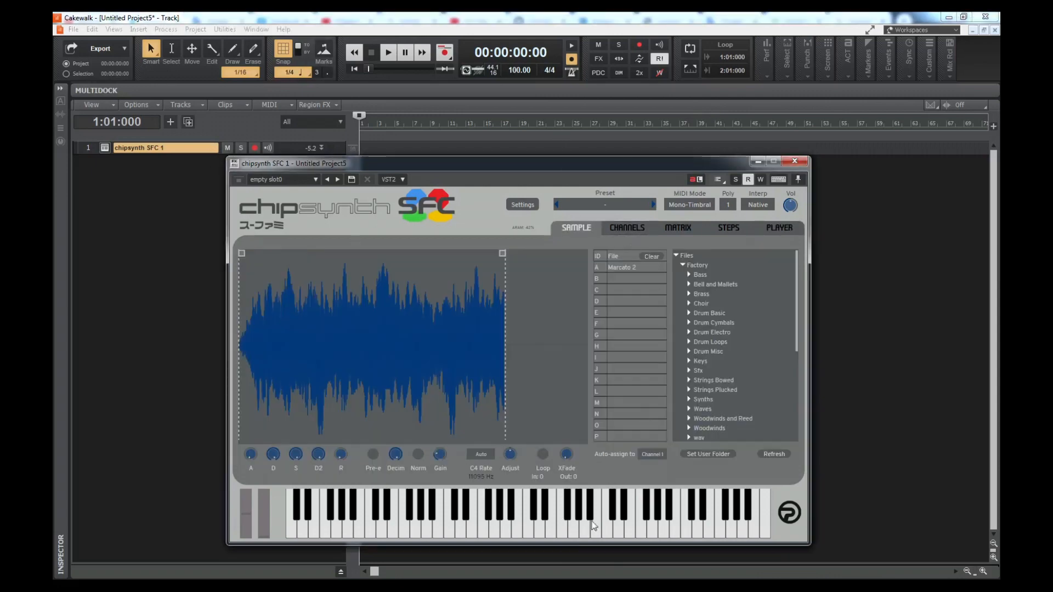
{"action": "double_click", "coordinate": [140, 147]}
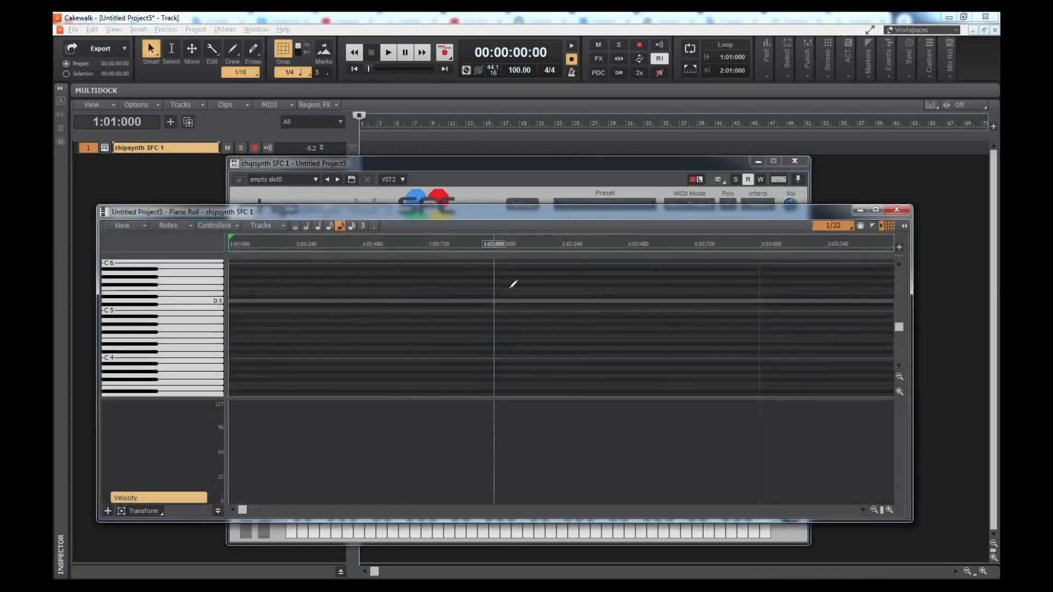
Maximize the piano roll and draw a row of A4 notes from the song start.
{"action": "left_click", "coordinate": [877, 210]}
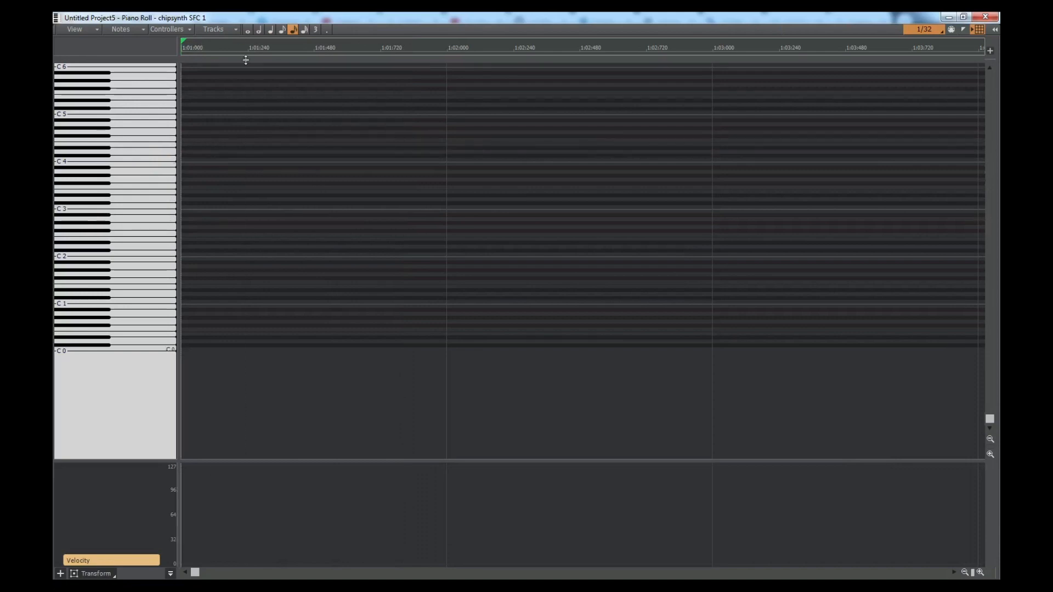
{"action": "left_click_drag", "start_coordinate": [183, 139], "coordinate": [334, 139]}
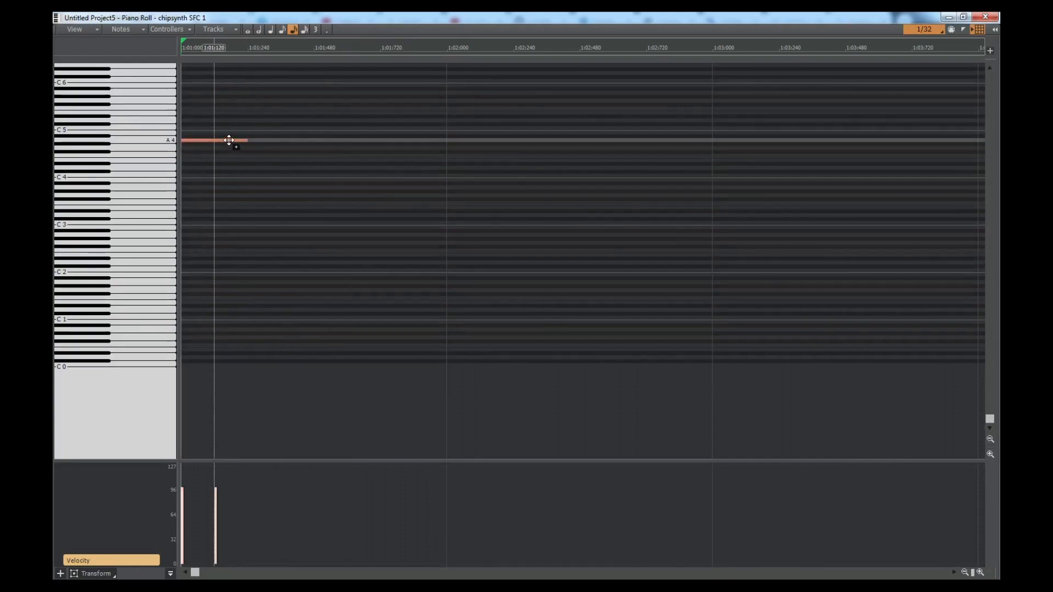
{"action": "left_click_drag", "start_coordinate": [228, 140], "coordinate": [269, 140]}
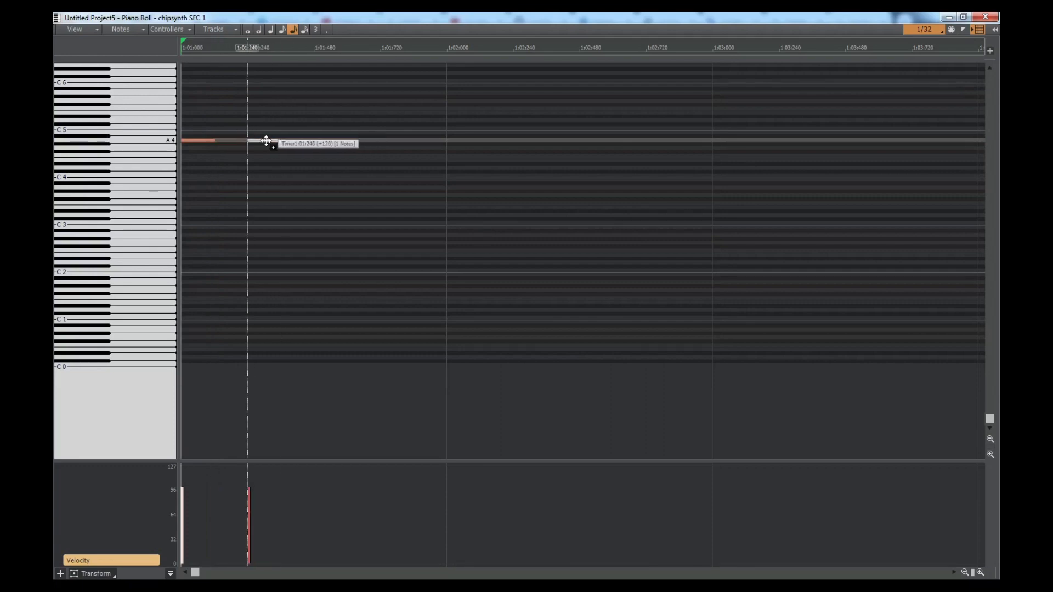
{"action": "left_click_drag", "start_coordinate": [267, 140], "coordinate": [294, 141]}
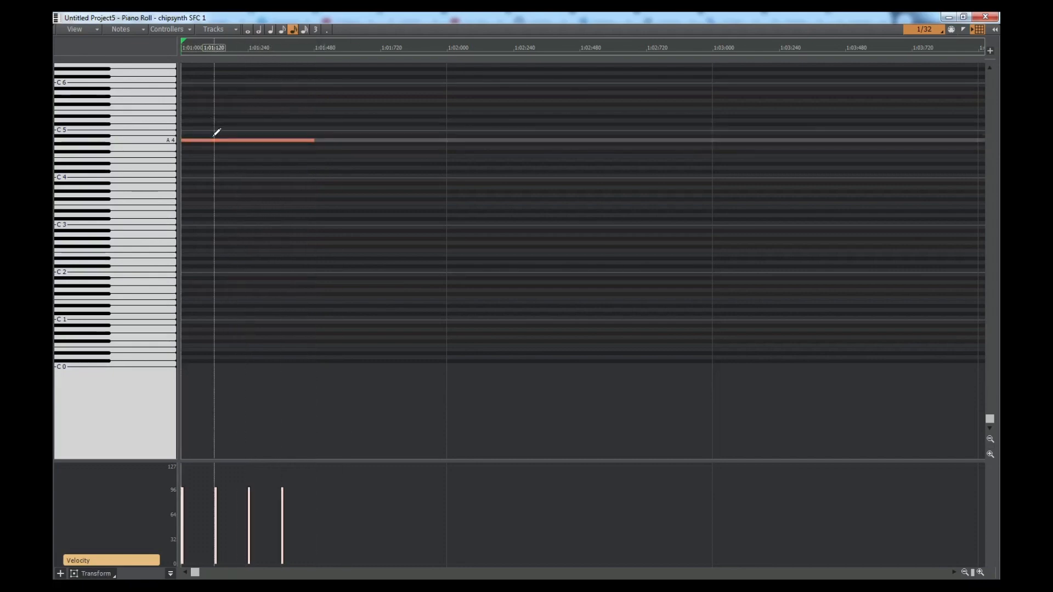
{"action": "mouse_move", "coordinate": [282, 394]}
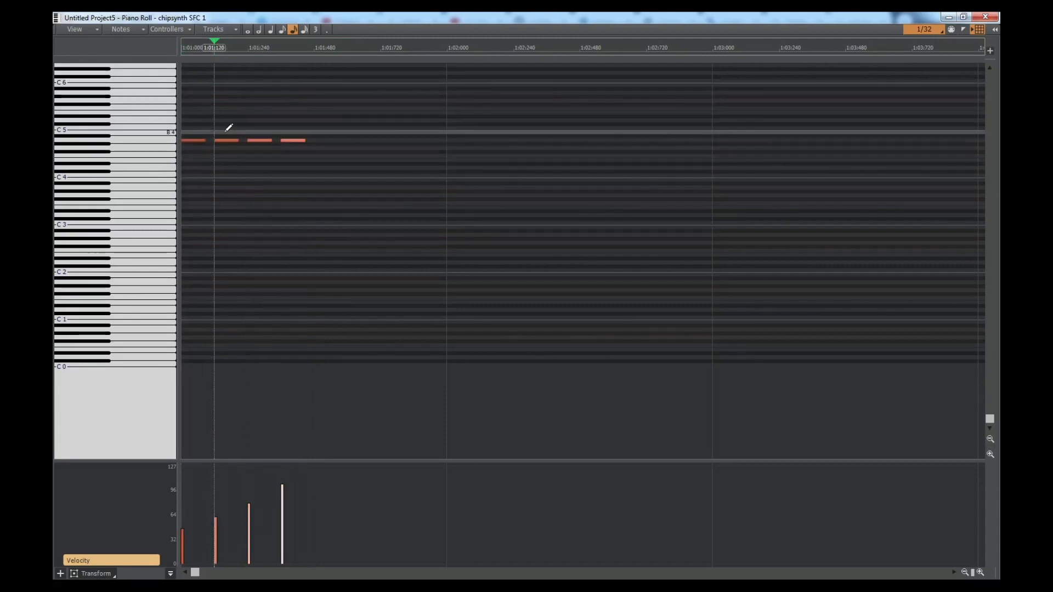
{"action": "mouse_move", "coordinate": [211, 114]}
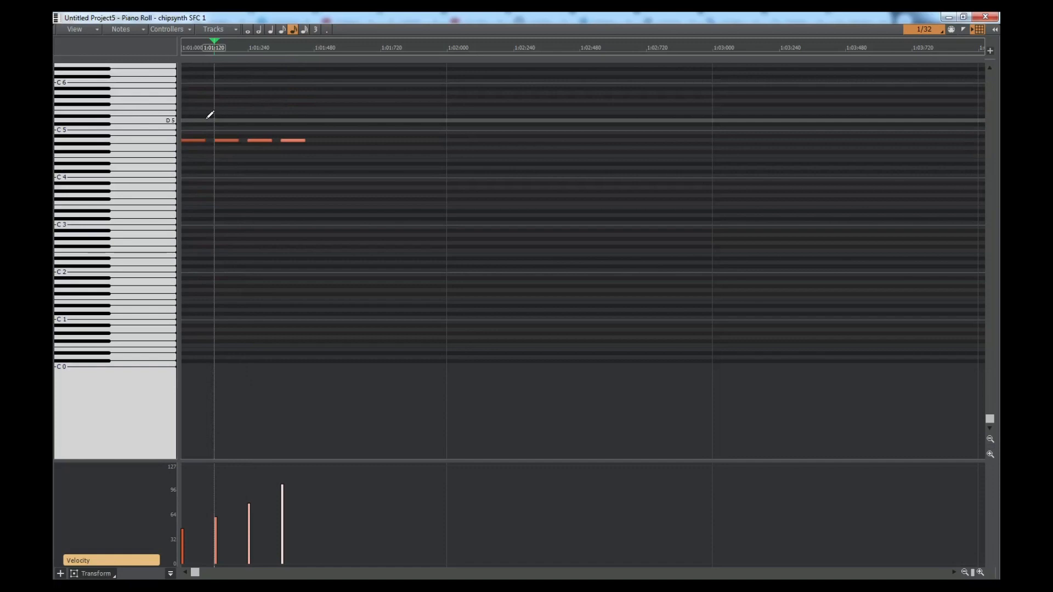
Select the four A4 notes, shorten them with rising velocities, and close the piano roll.
{"action": "left_click_drag", "start_coordinate": [209, 140], "coordinate": [208, 140]}
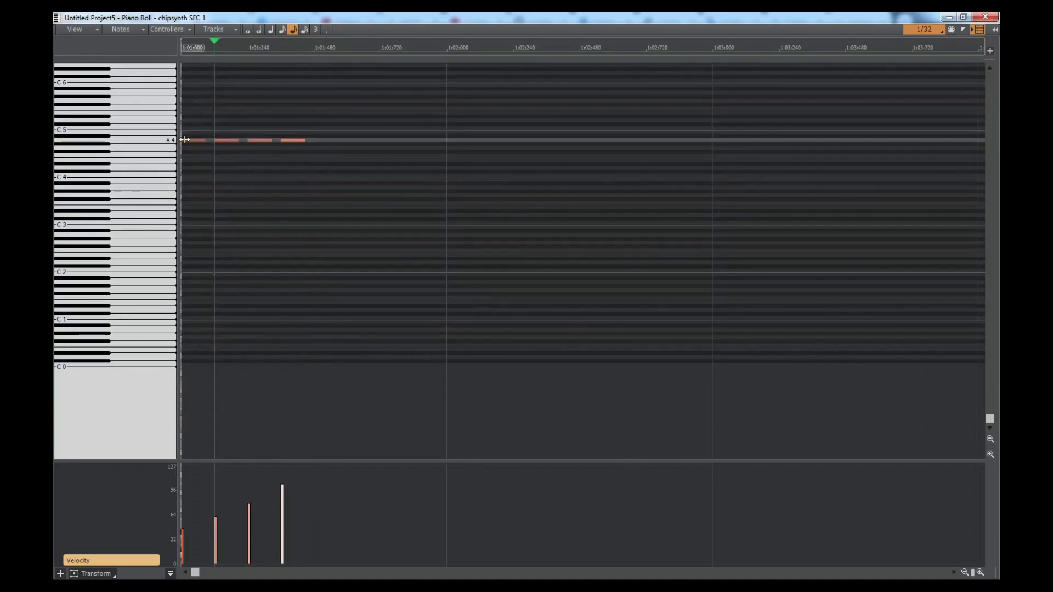
{"action": "left_click", "coordinate": [348, 47]}
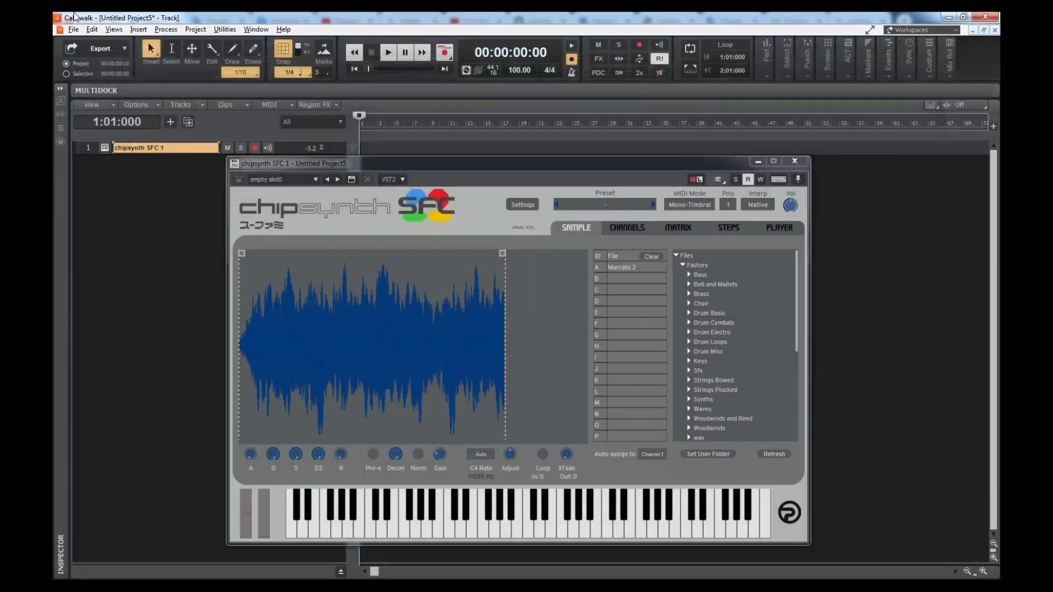
Close the untitled project and reopen ff6_ff2_batt2.cwp from Recent Projects.
{"action": "left_click", "coordinate": [73, 28]}
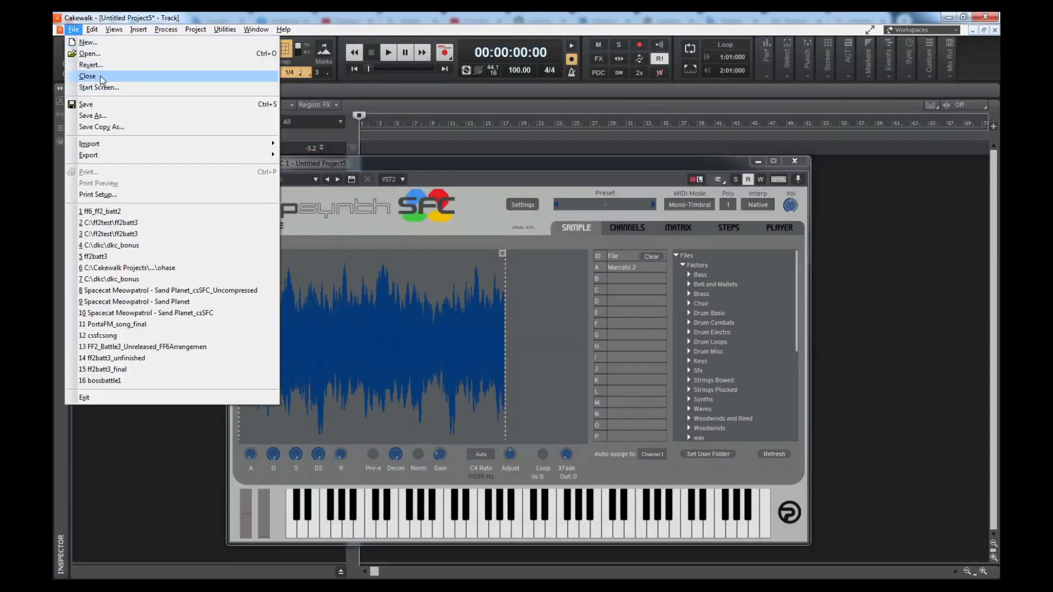
{"action": "left_click", "coordinate": [88, 75]}
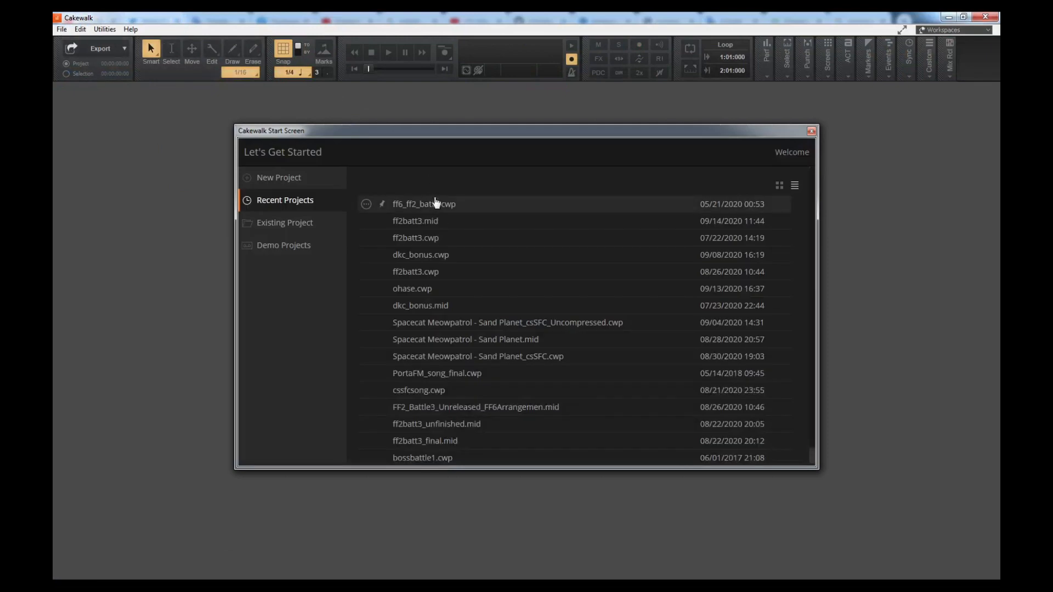
{"action": "double_click", "coordinate": [423, 204]}
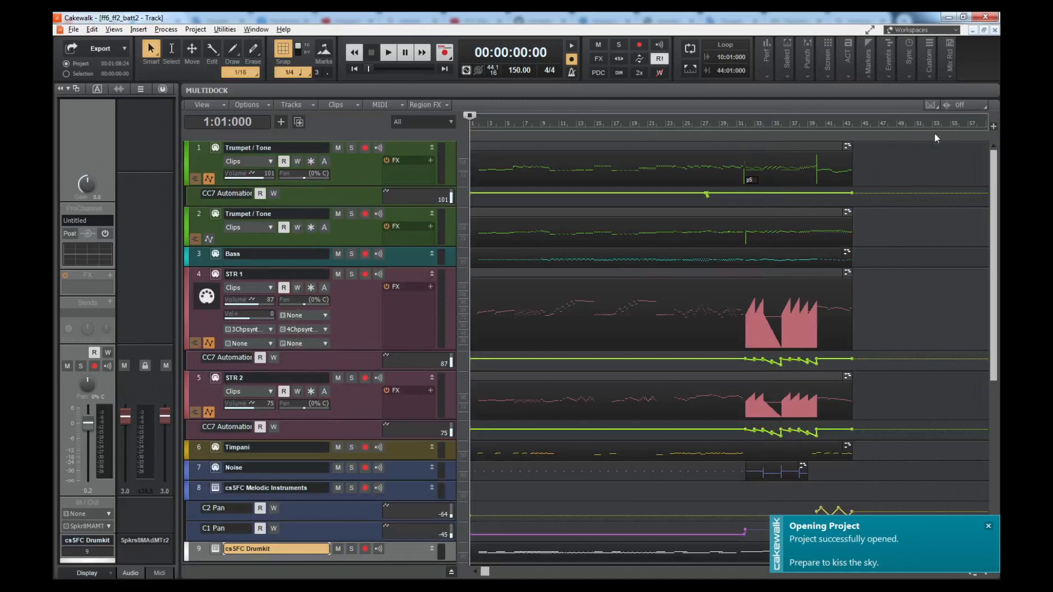
Solo the Timpani track and bring its notes into the piano roll.
{"action": "scroll", "scroll_direction": "down", "scroll_amount": 3}
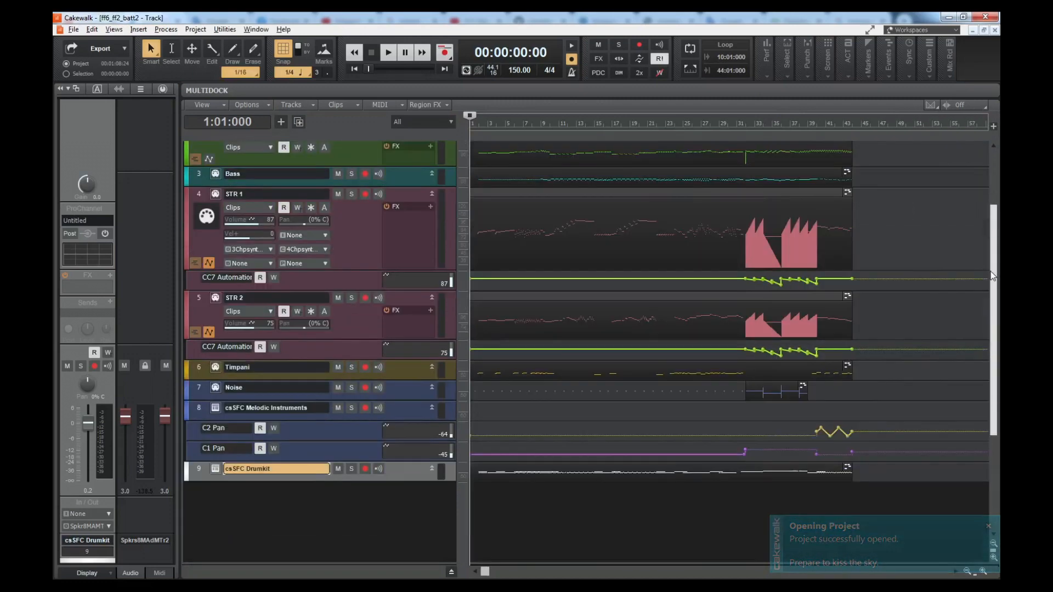
{"action": "scroll", "scroll_direction": "up", "scroll_amount": 3}
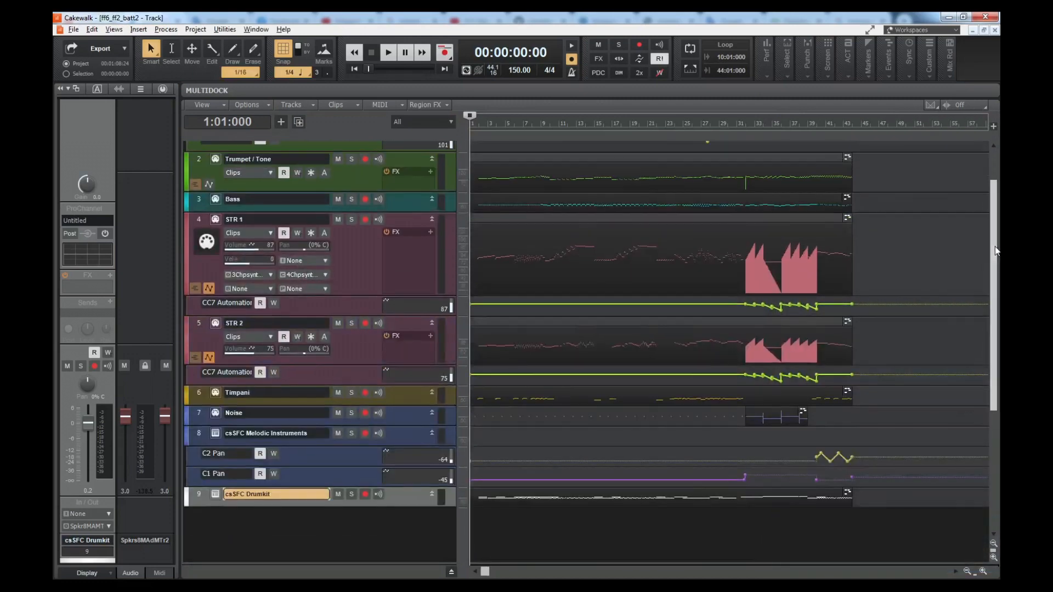
{"action": "left_click", "coordinate": [351, 393]}
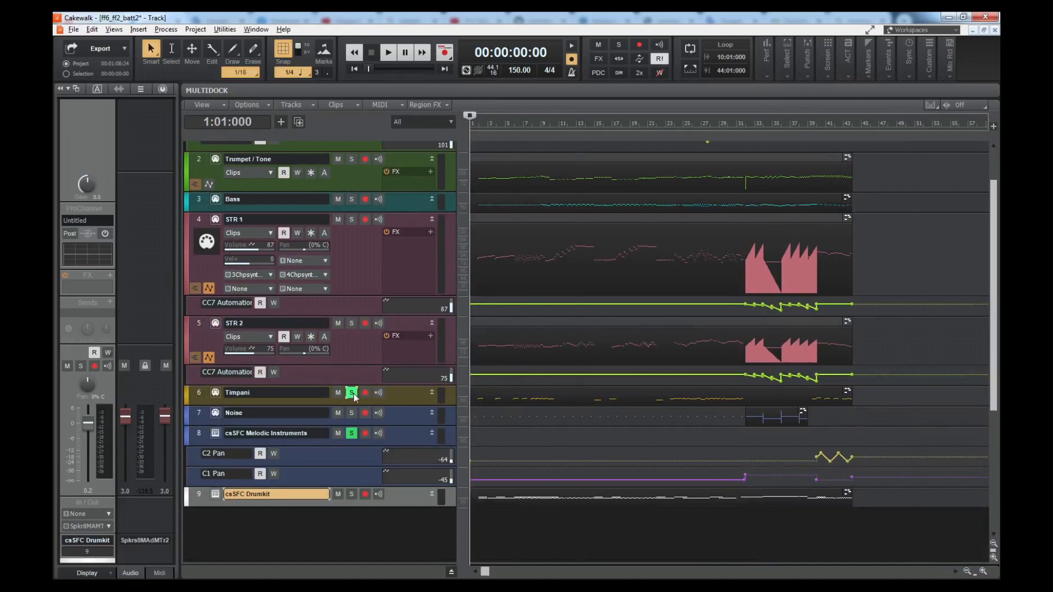
{"action": "left_click", "coordinate": [387, 52]}
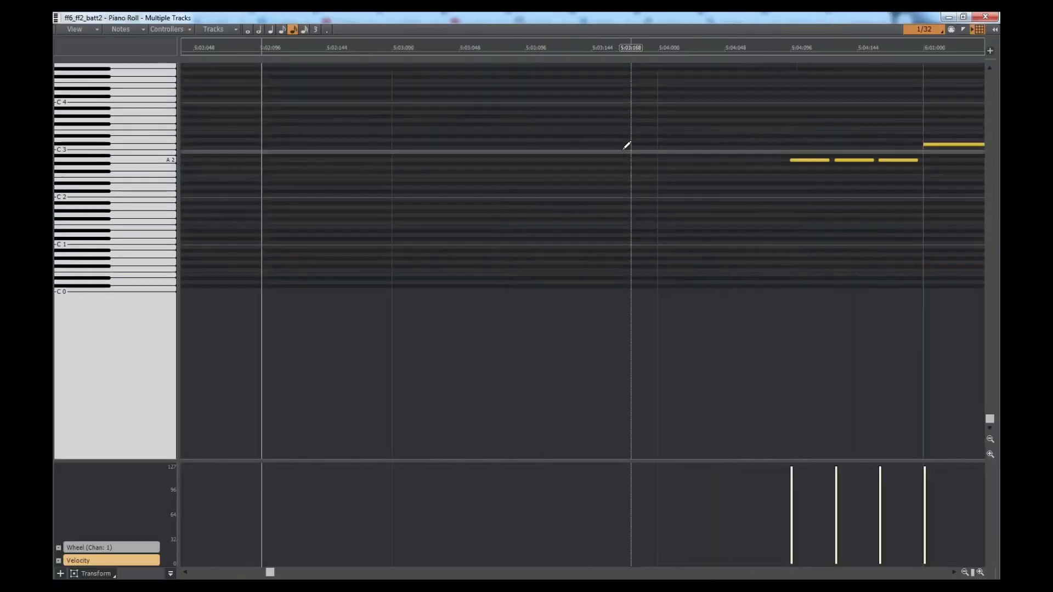
{"action": "scroll", "scroll_direction": "right", "scroll_amount": 3}
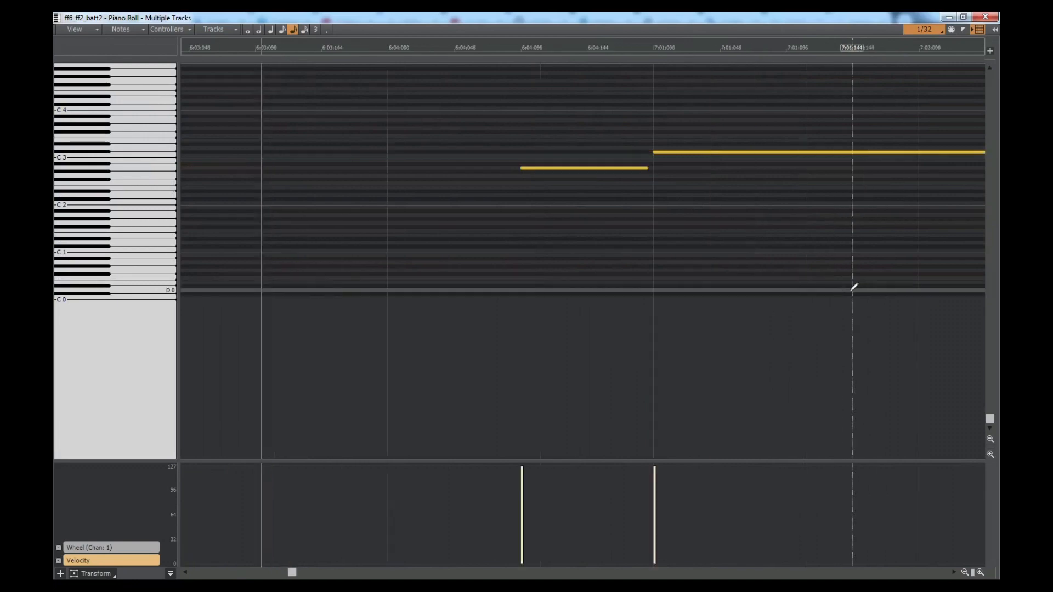
{"action": "scroll", "scroll_direction": "right", "scroll_amount": 3}
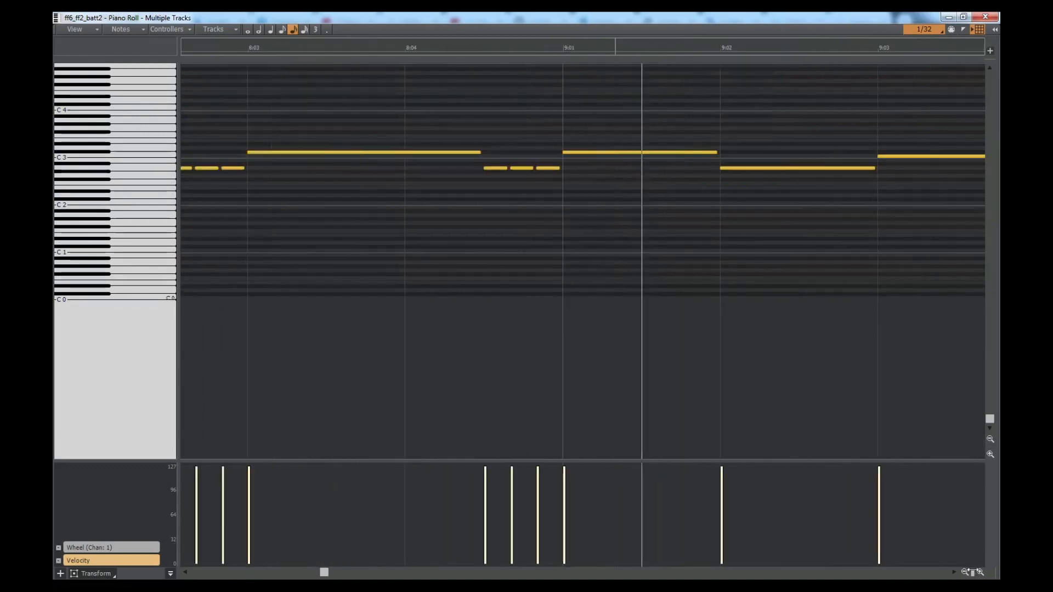
{"action": "scroll", "scroll_direction": "right", "scroll_amount": 3}
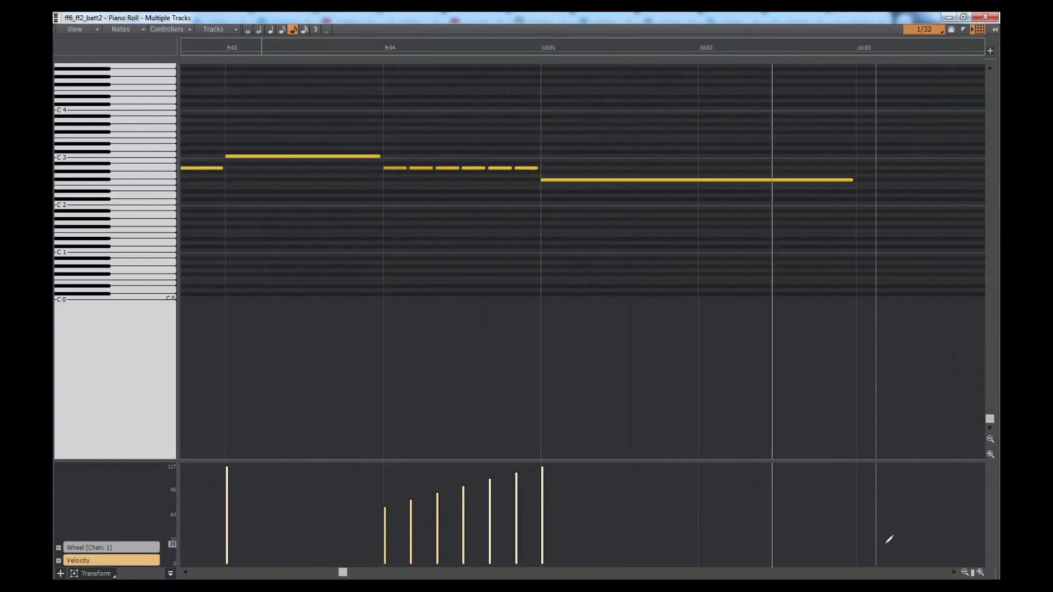
{"action": "scroll", "scroll_direction": "right", "scroll_amount": 3}
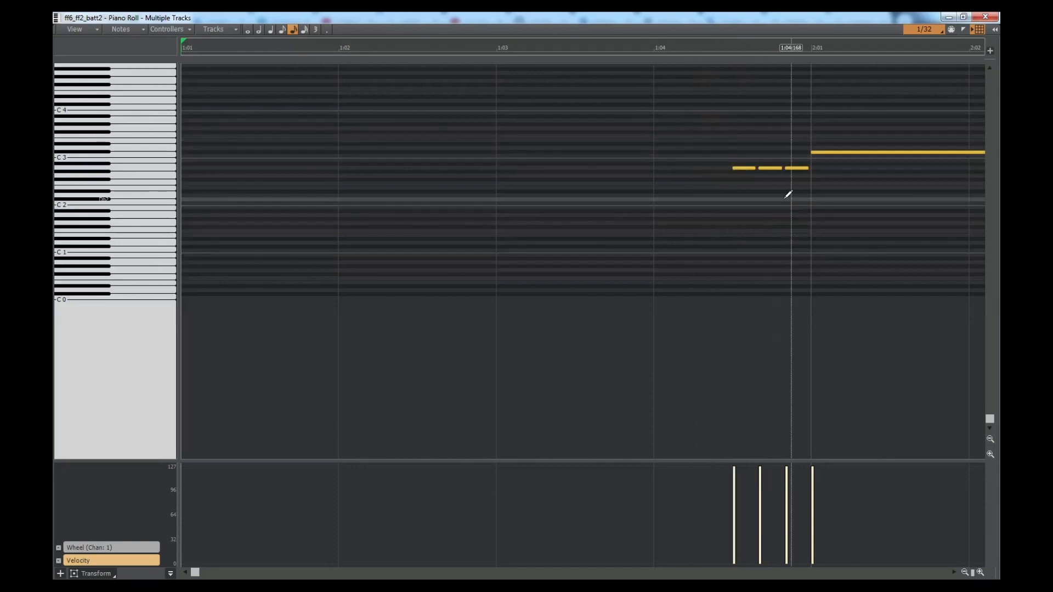
{"action": "mouse_move", "coordinate": [785, 187]}
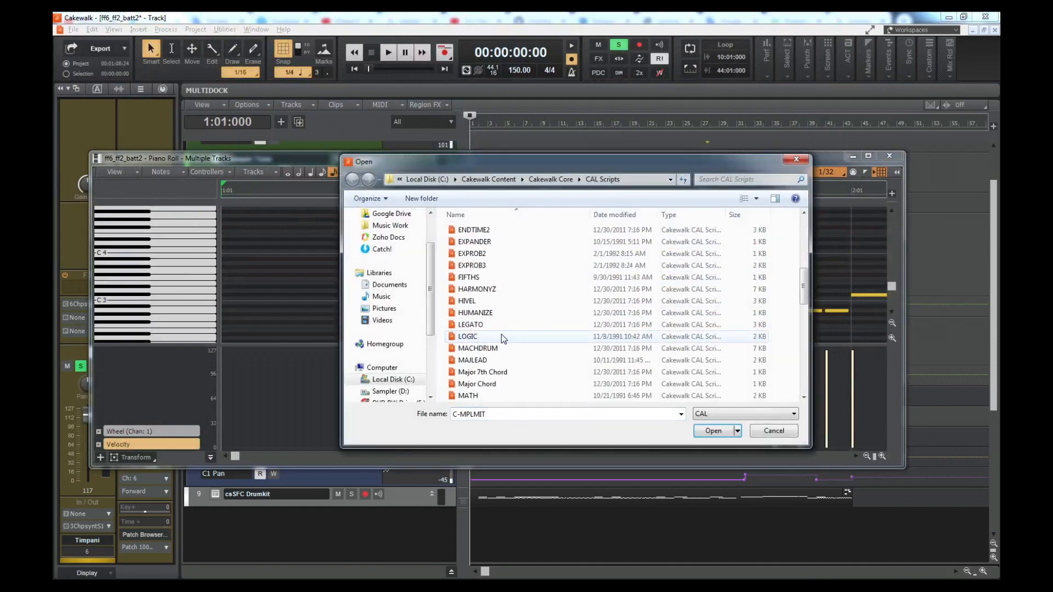
Select the MinusTick script from the CAL Scripts folder and run it.
{"action": "scroll", "scroll_direction": "down", "scroll_amount": 3}
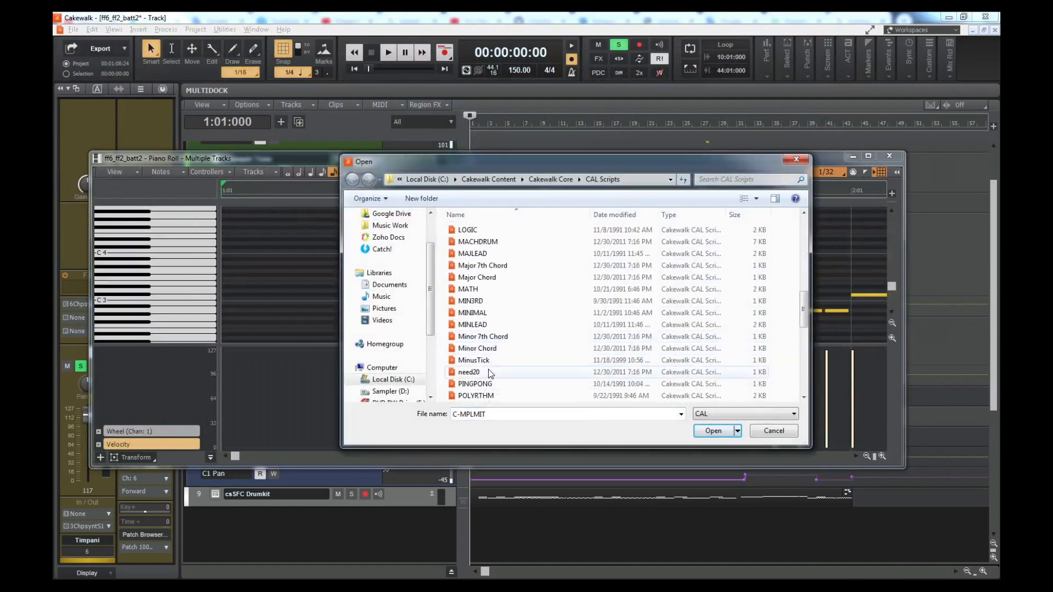
{"action": "left_click", "coordinate": [474, 360]}
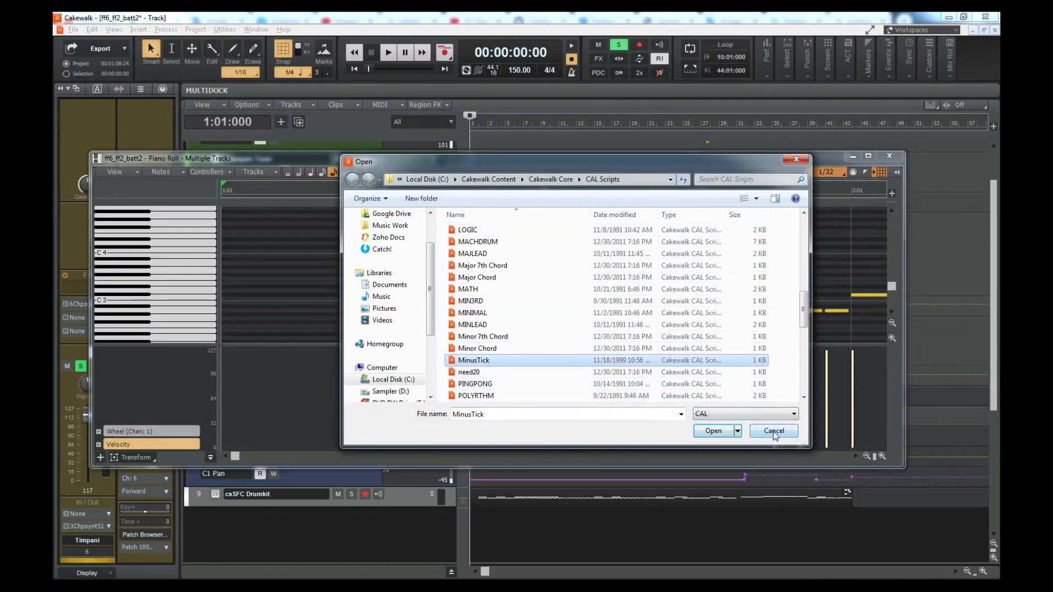
{"action": "mouse_move", "coordinate": [490, 360]}
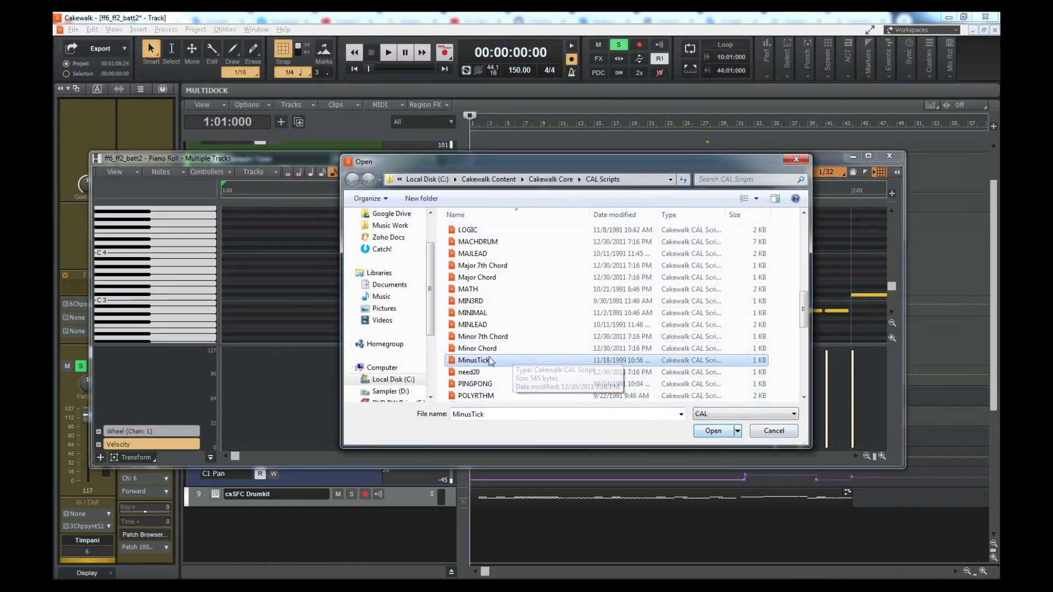
{"action": "mouse_move", "coordinate": [602, 392]}
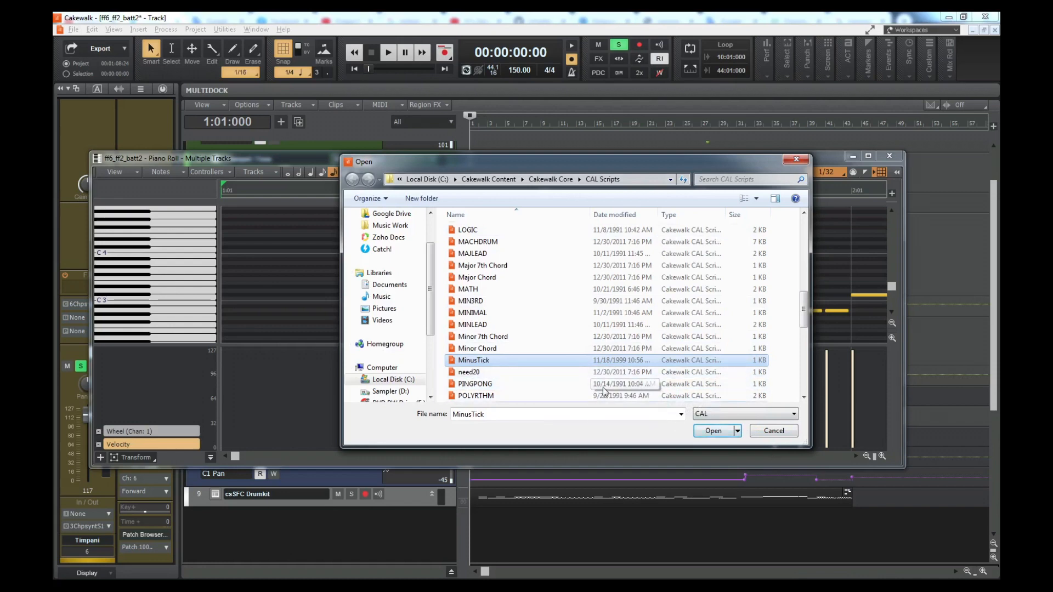
{"action": "left_click", "coordinate": [713, 429]}
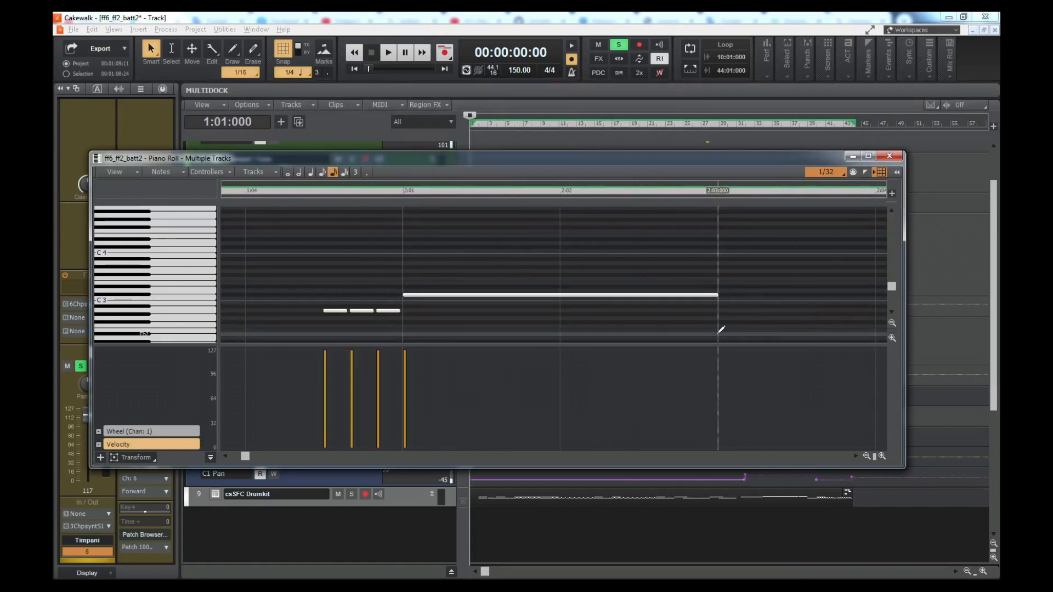
Close the timpani Piano Roll window, returning to the ff6_ff2_batt2 track view.
{"action": "left_click", "coordinate": [557, 296]}
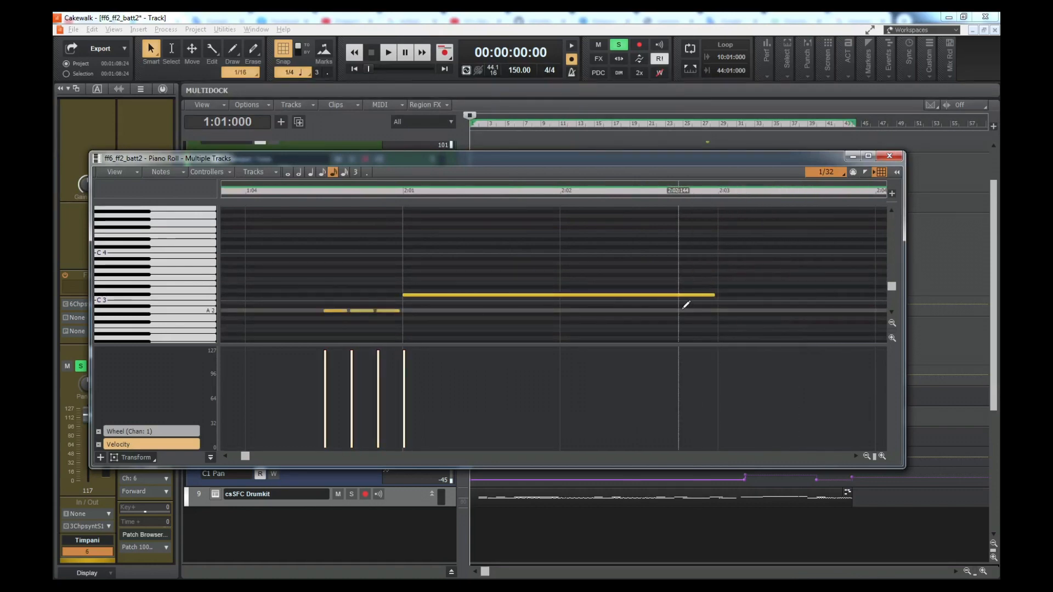
{"action": "left_click", "coordinate": [888, 157]}
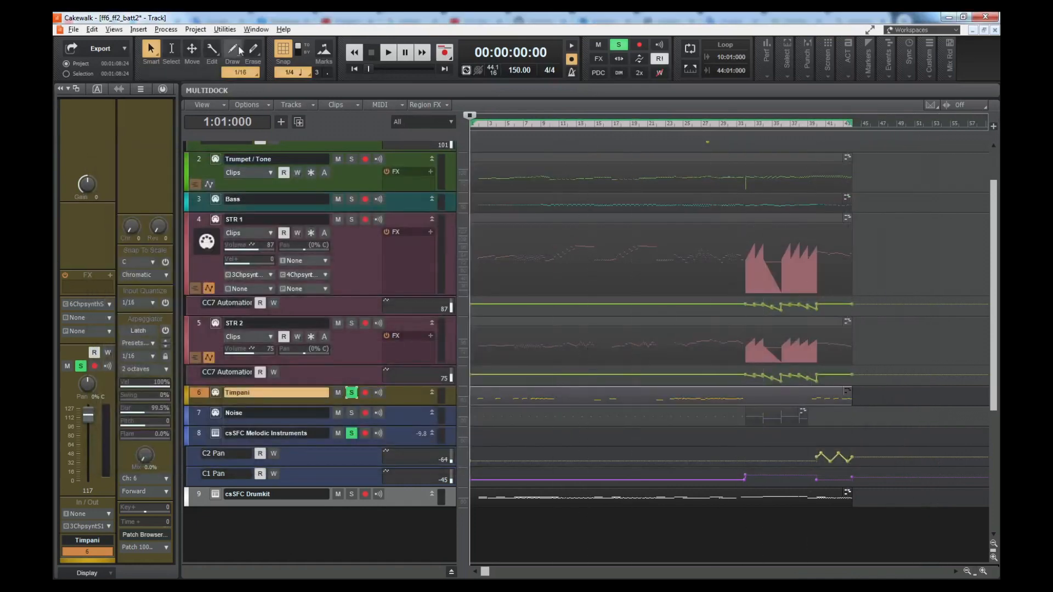
Quantize the timpani note durations to 1/32 triplets, leaving start times unchanged.
{"action": "left_click", "coordinate": [166, 28]}
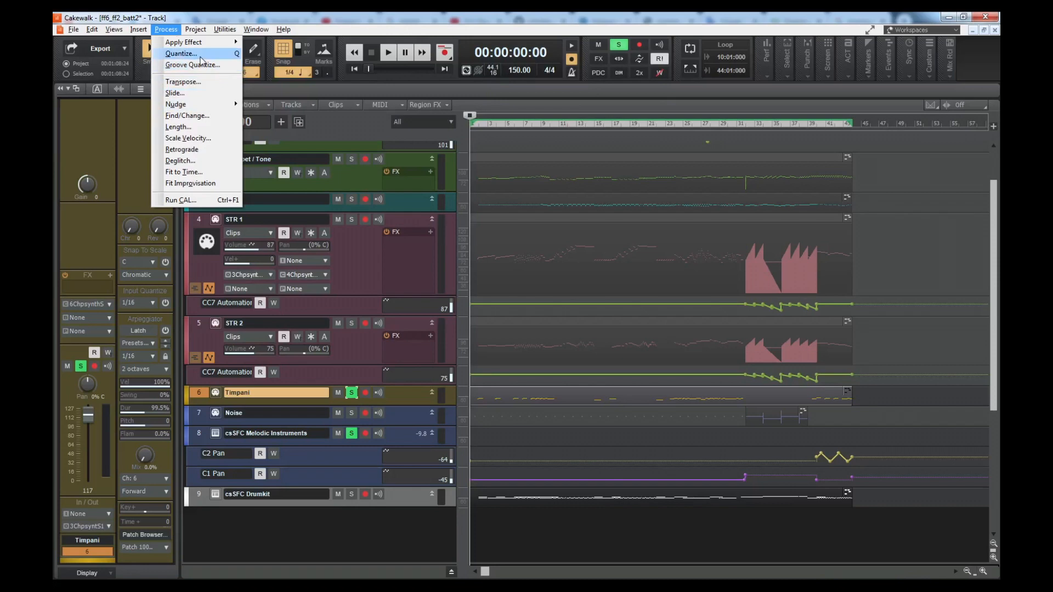
{"action": "left_click", "coordinate": [180, 52]}
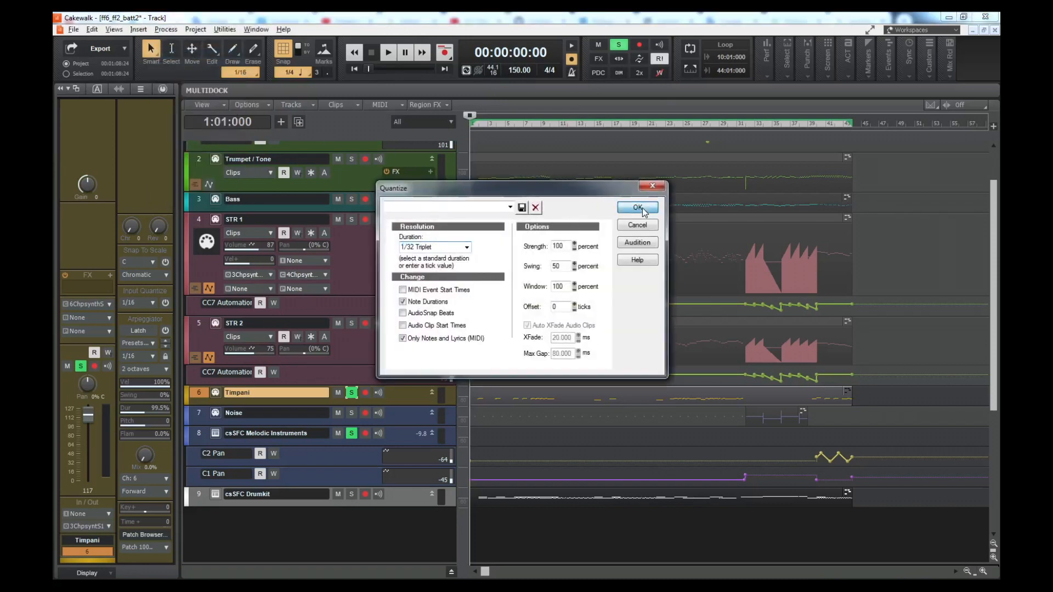
{"action": "left_click", "coordinate": [636, 207]}
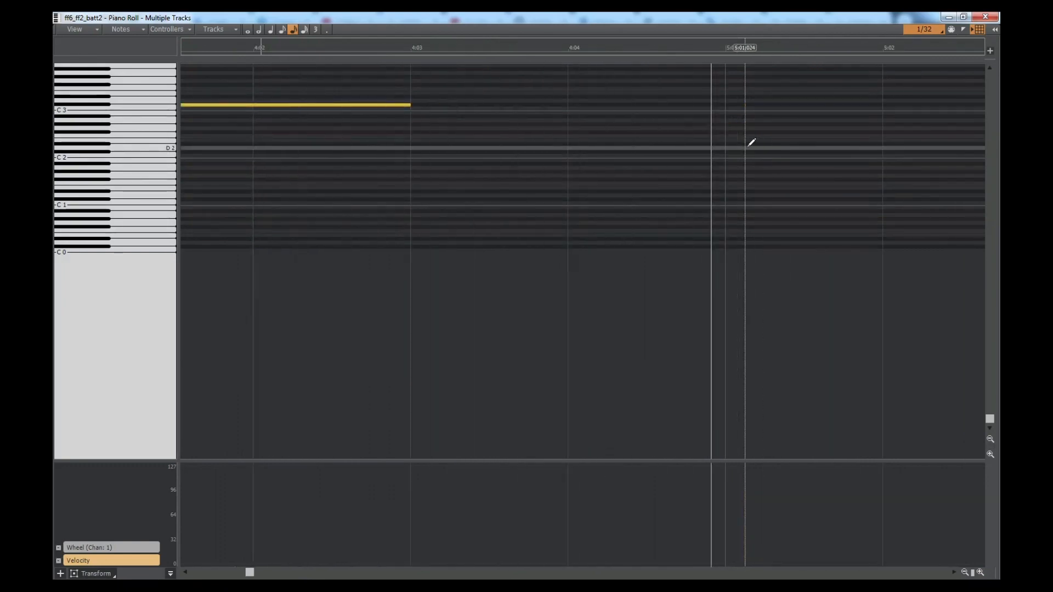
Scroll the piano roll right to bars 9–10 to inspect the shortened notes.
{"action": "scroll", "scroll_direction": "right", "scroll_amount": 3}
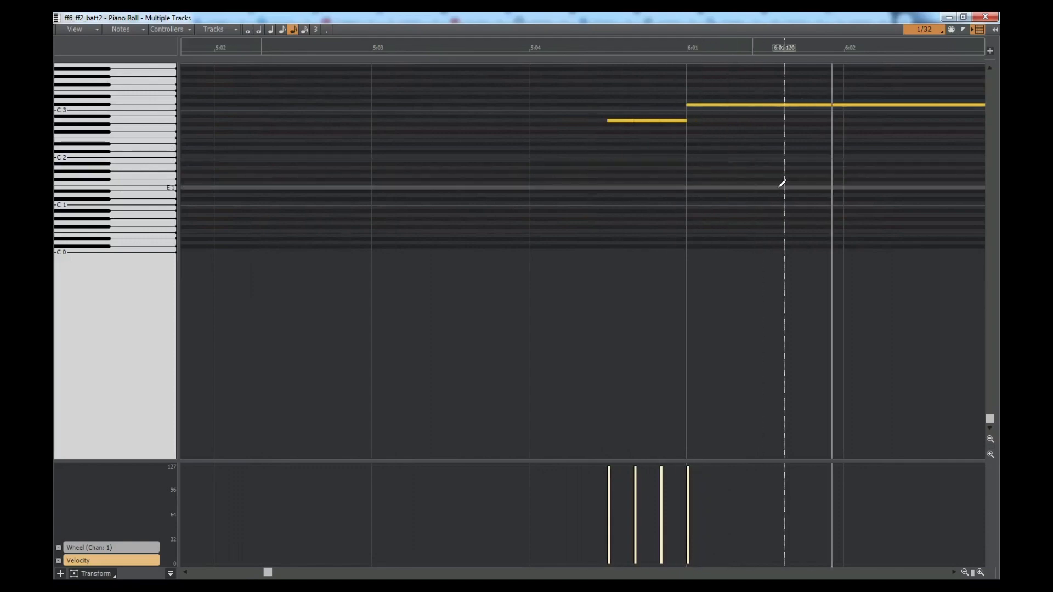
{"action": "scroll", "scroll_direction": "right", "scroll_amount": 3}
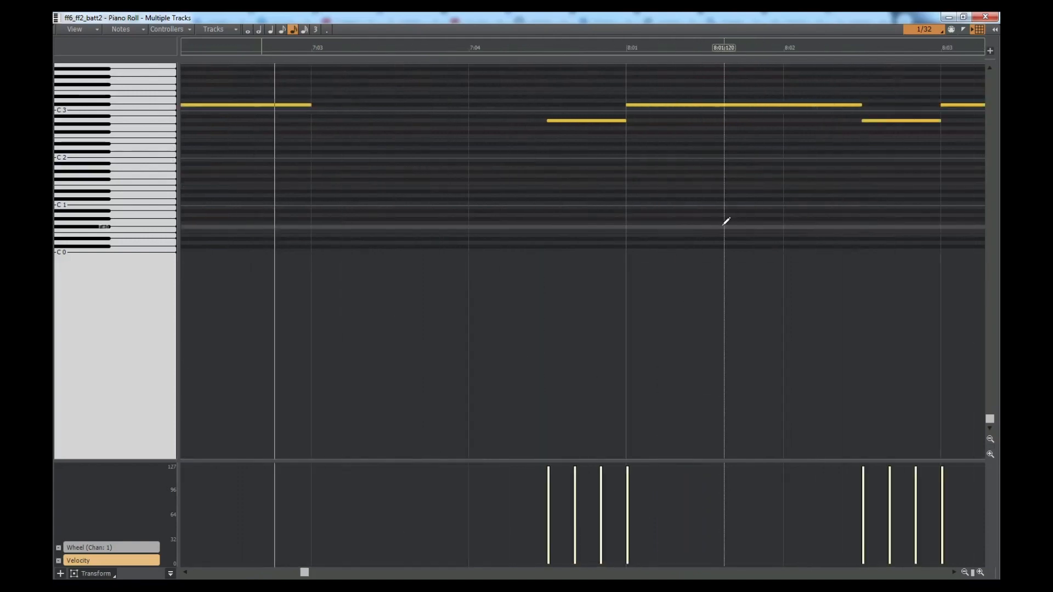
{"action": "scroll", "scroll_direction": "right", "scroll_amount": 3}
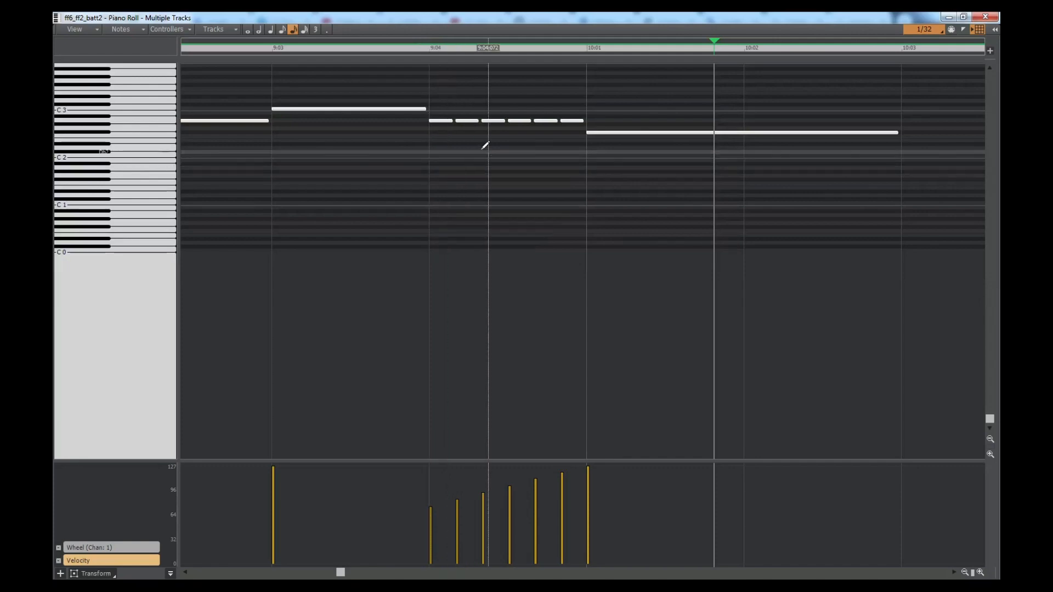
{"action": "mouse_move", "coordinate": [604, 262]}
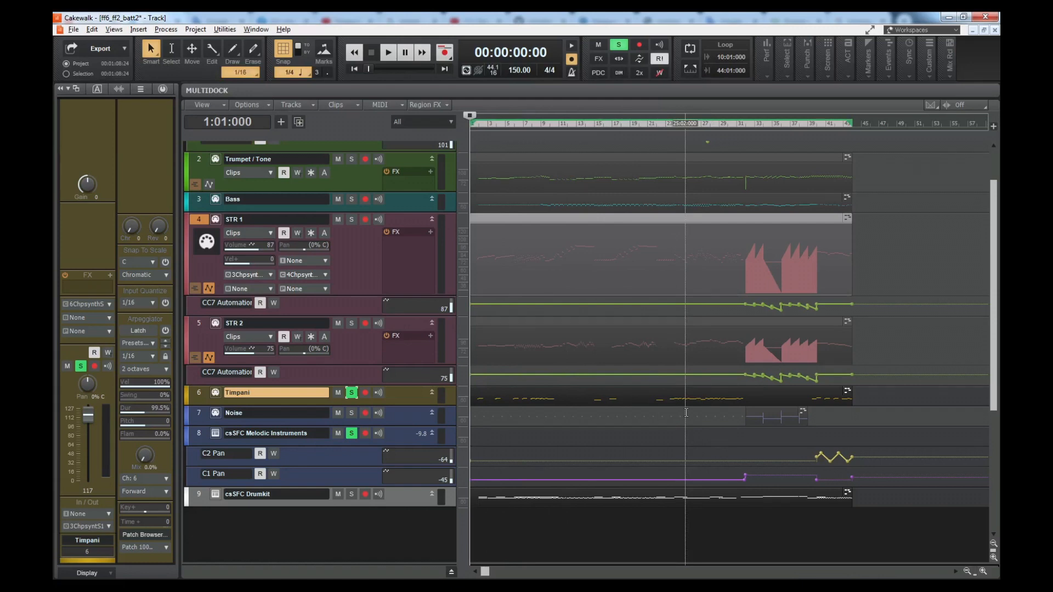
Unsolo the Timpani track and start playback of the song's opening.
{"action": "left_click", "coordinate": [629, 123]}
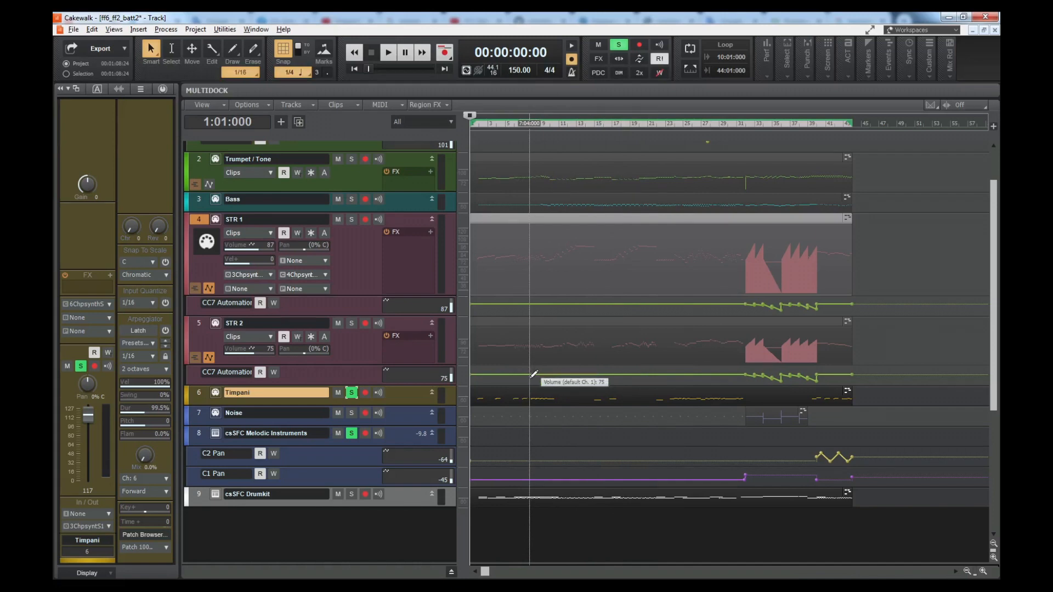
{"action": "mouse_move", "coordinate": [531, 396]}
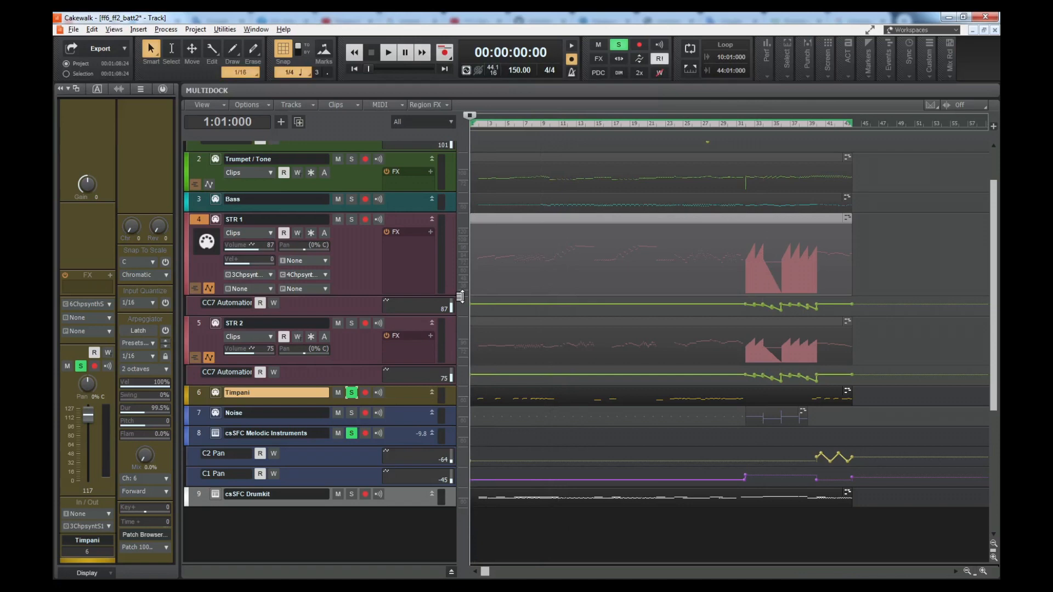
{"action": "mouse_move", "coordinate": [535, 300]}
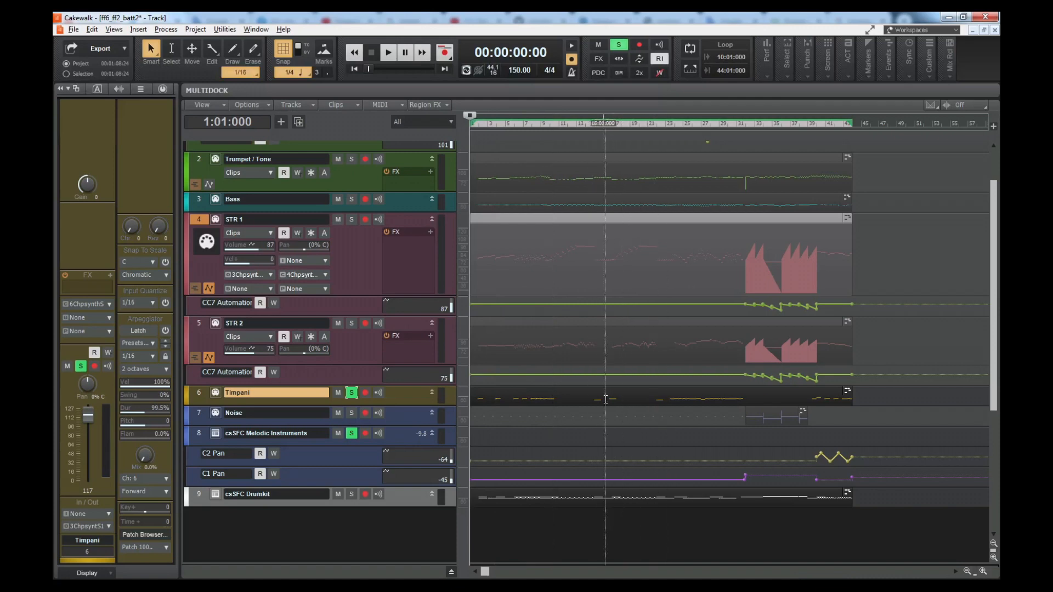
{"action": "left_click", "coordinate": [387, 52]}
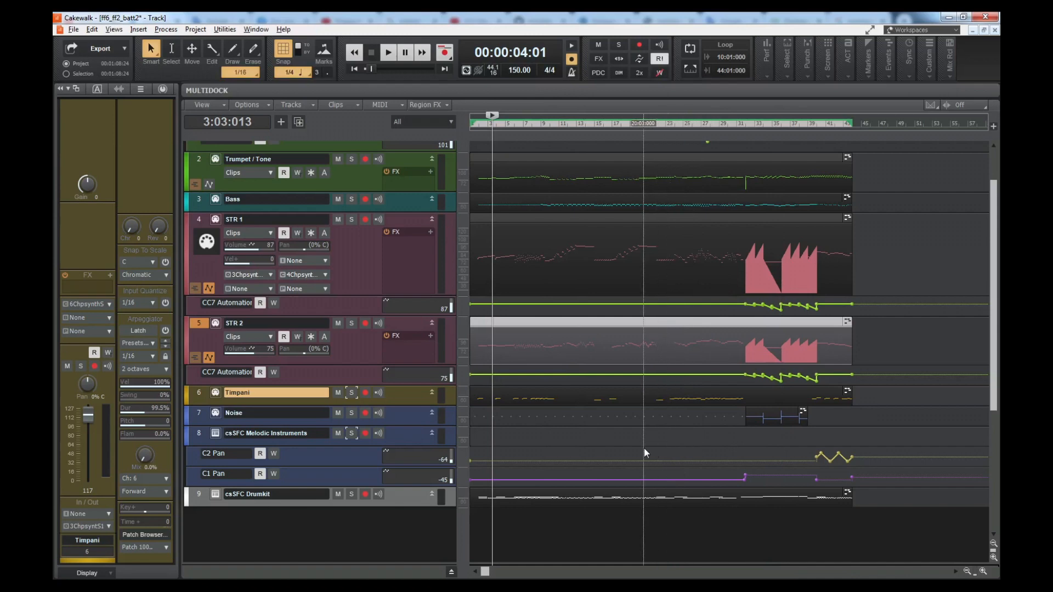
Close ff6_ff2_batt2 without saving, dismiss the Start Screen and open the kikuta_new project.
{"action": "left_click", "coordinate": [73, 29]}
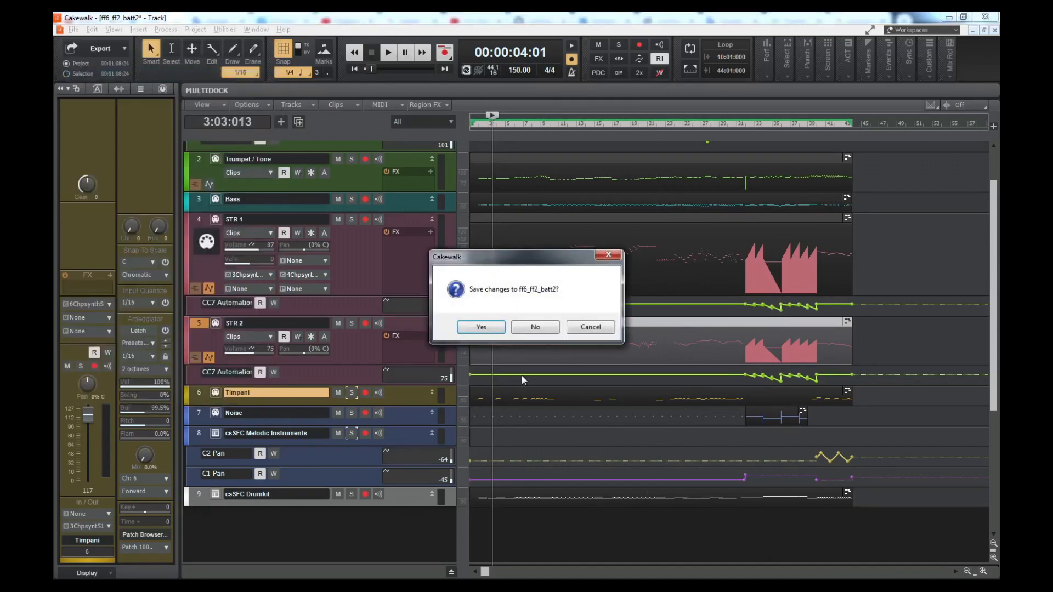
{"action": "left_click", "coordinate": [535, 326]}
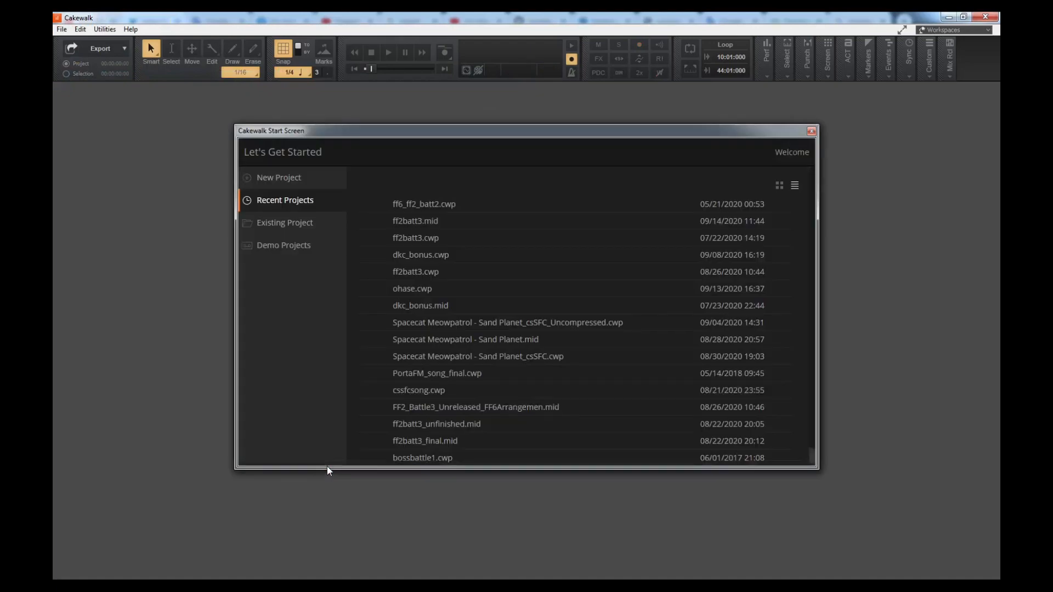
{"action": "mouse_move", "coordinate": [810, 130]}
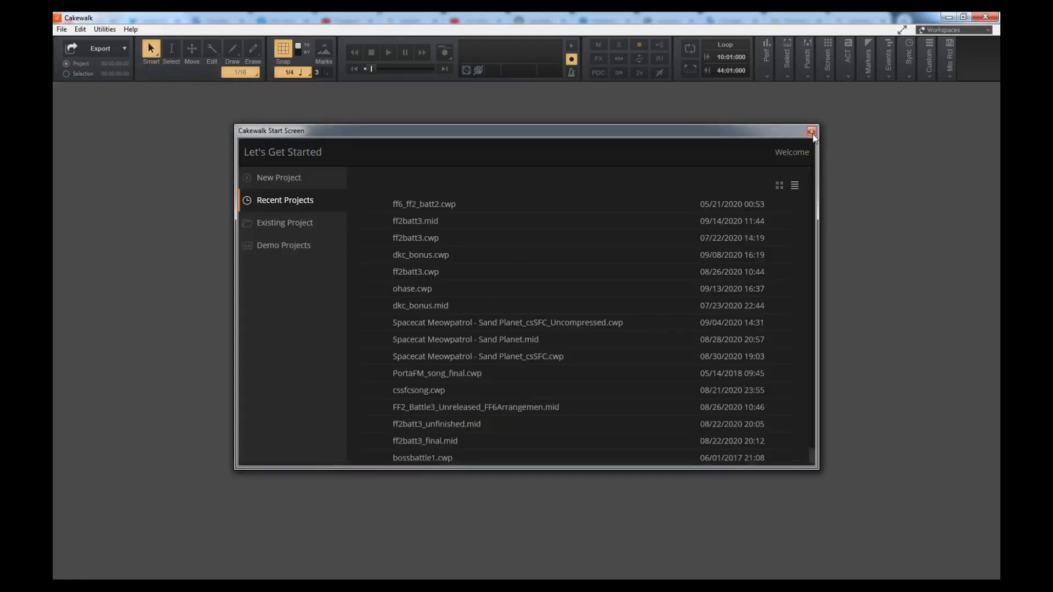
{"action": "left_click", "coordinate": [812, 131]}
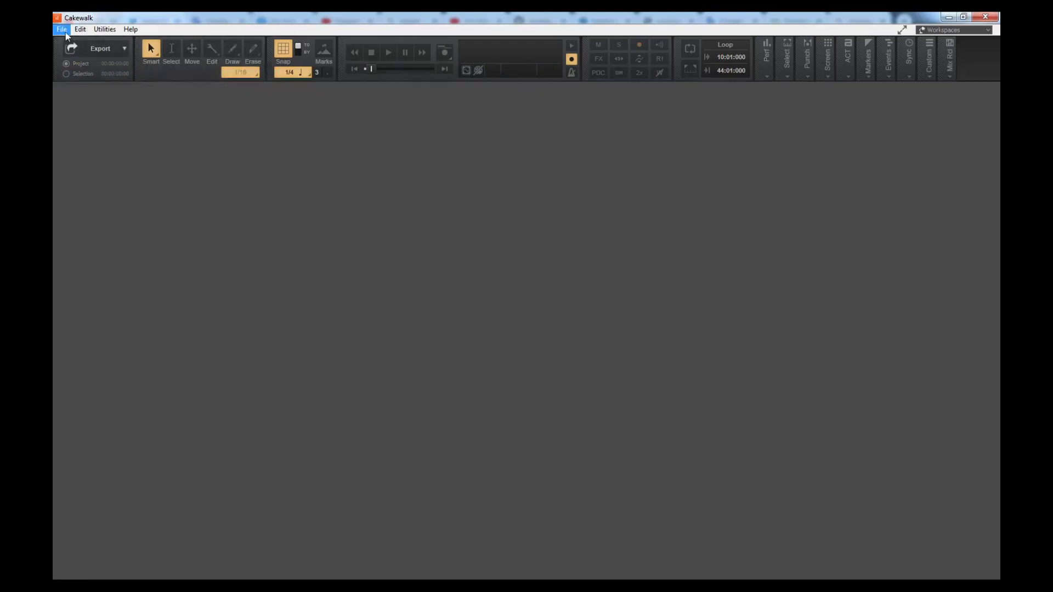
{"action": "left_click", "coordinate": [60, 28]}
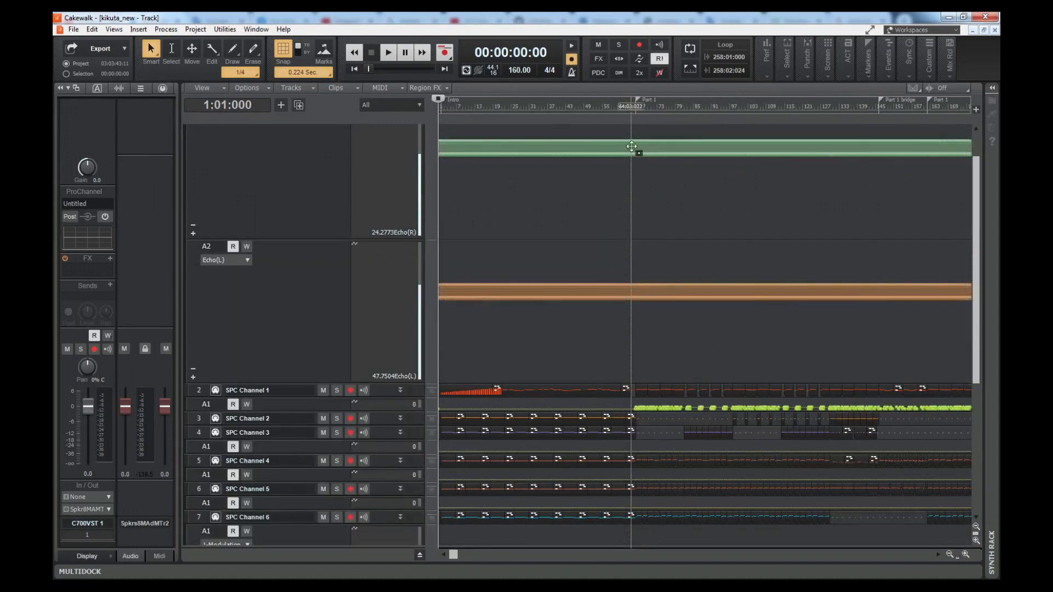
Solo the C700VST 1 track, play it back and bring up the C700 synth editor.
{"action": "left_click", "coordinate": [387, 51]}
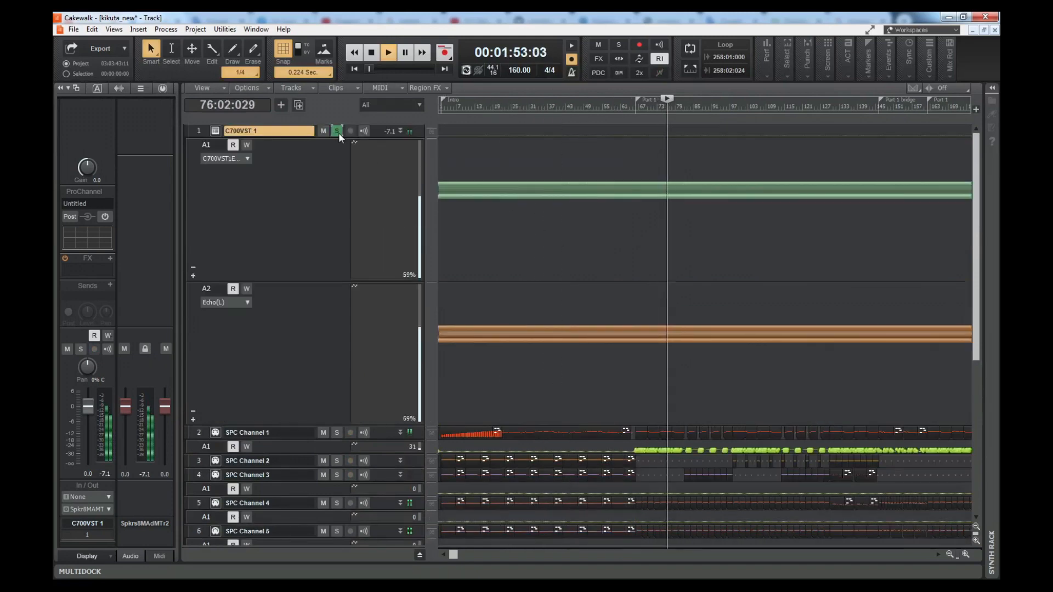
{"action": "left_click", "coordinate": [337, 131]}
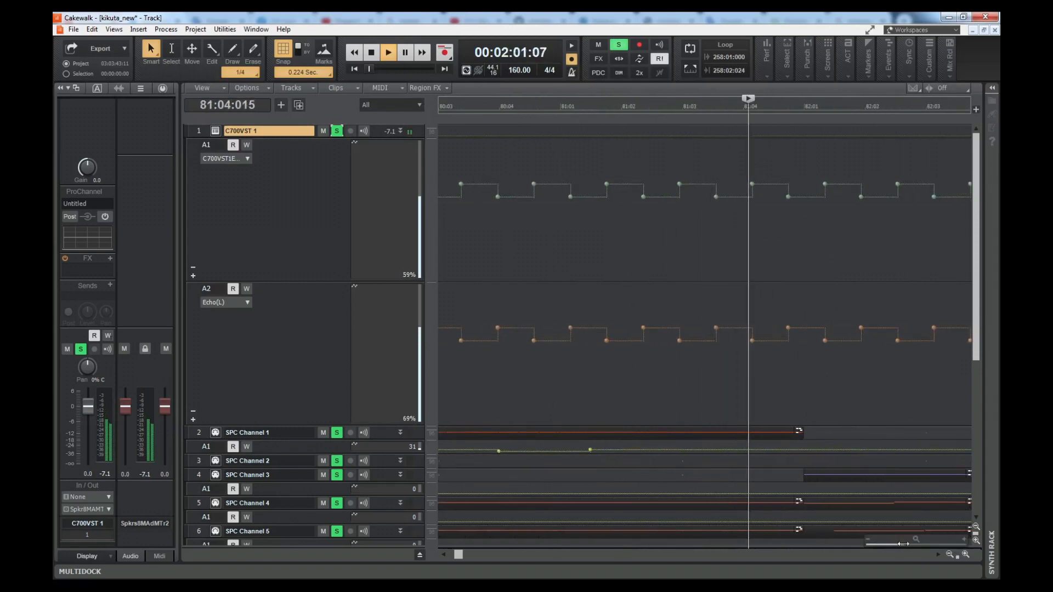
{"action": "left_click", "coordinate": [389, 51]}
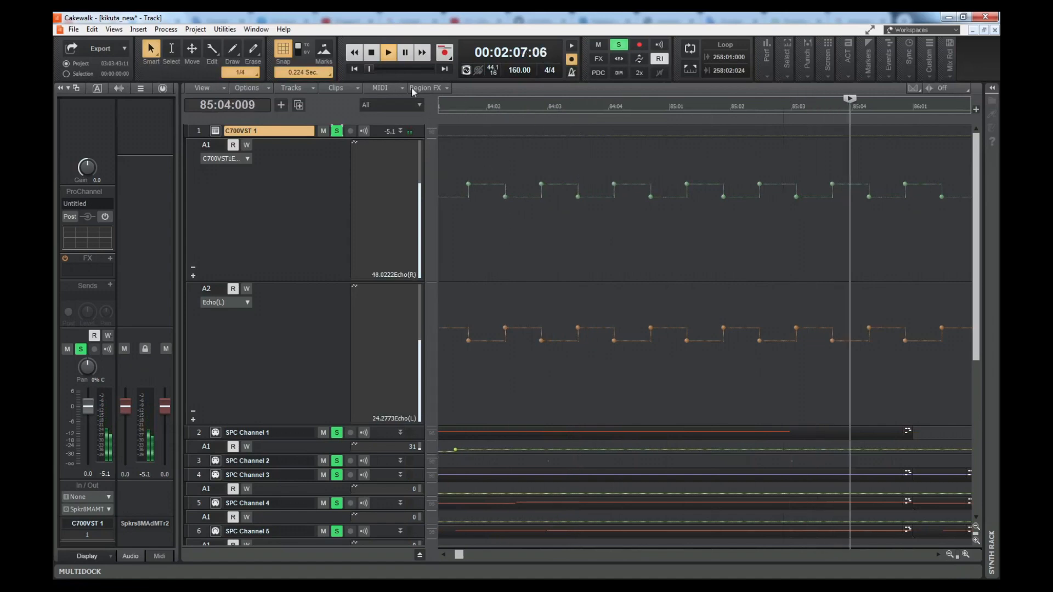
{"action": "left_click", "coordinate": [387, 52]}
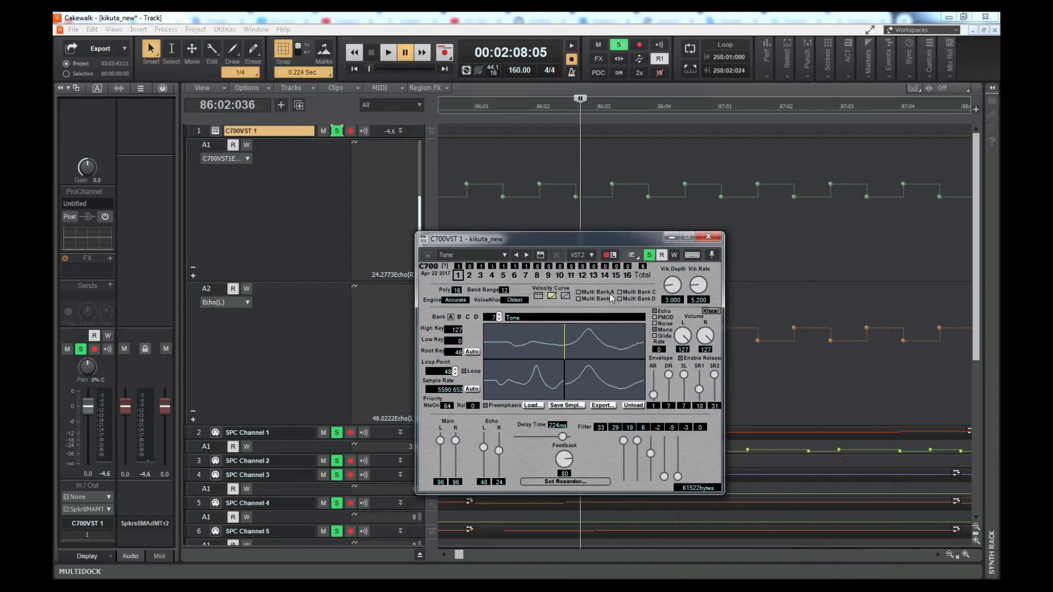
{"action": "mouse_move", "coordinate": [638, 358]}
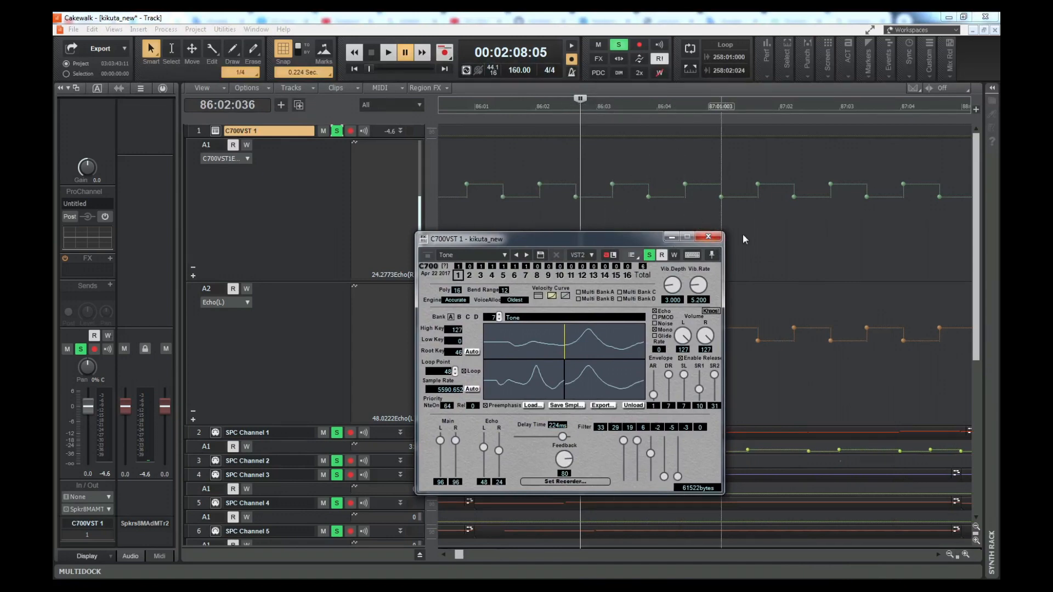
{"action": "mouse_move", "coordinate": [708, 237]}
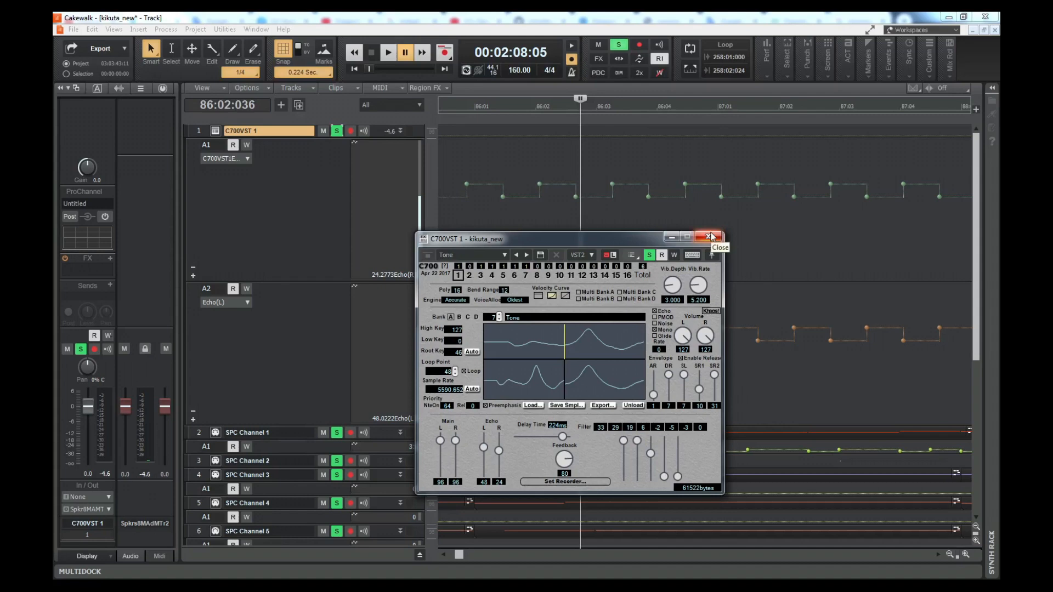
Close the C700 instrument window to reveal the echo envelopes again.
{"action": "left_click", "coordinate": [709, 237]}
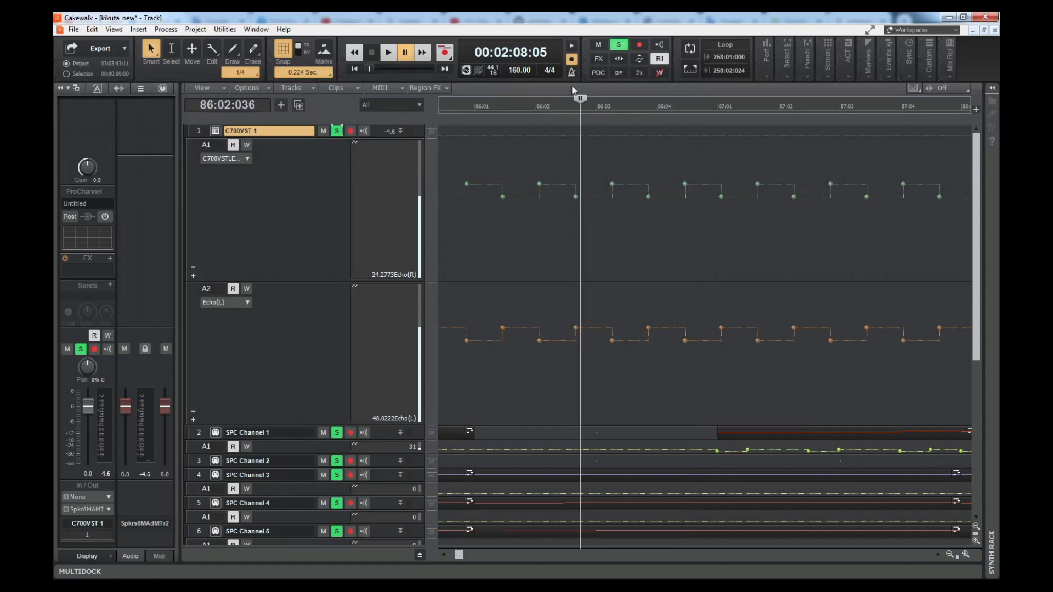
{"action": "mouse_move", "coordinate": [670, 196]}
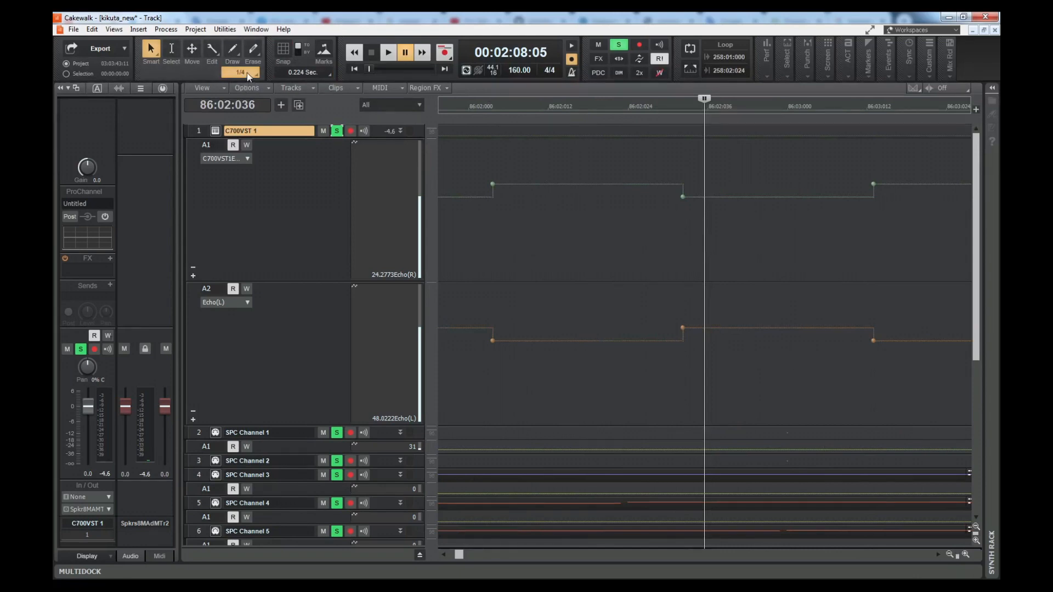
{"action": "mouse_move", "coordinate": [677, 179]}
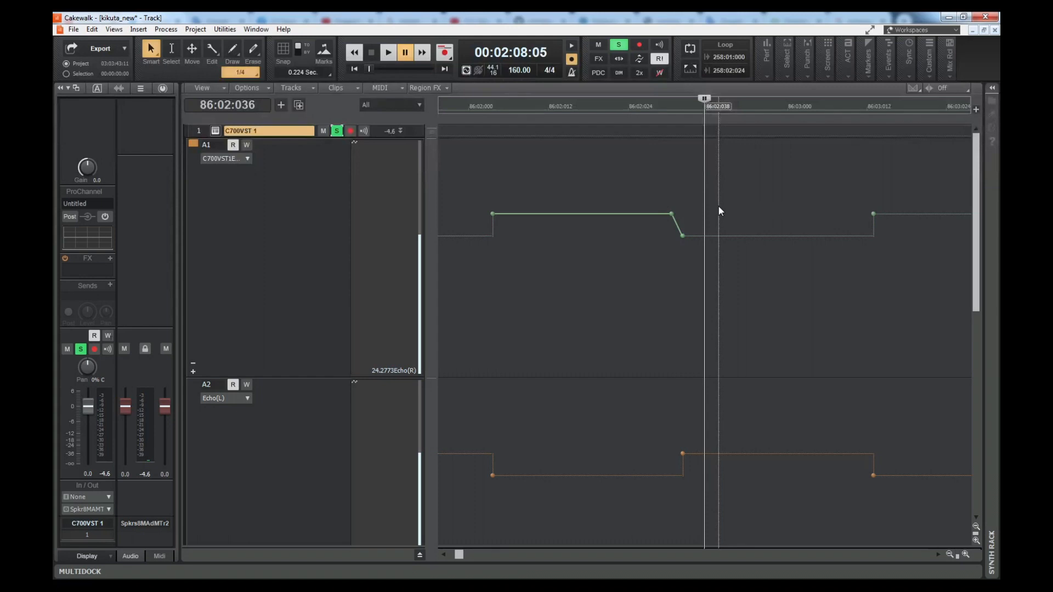
{"action": "mouse_move", "coordinate": [720, 303]}
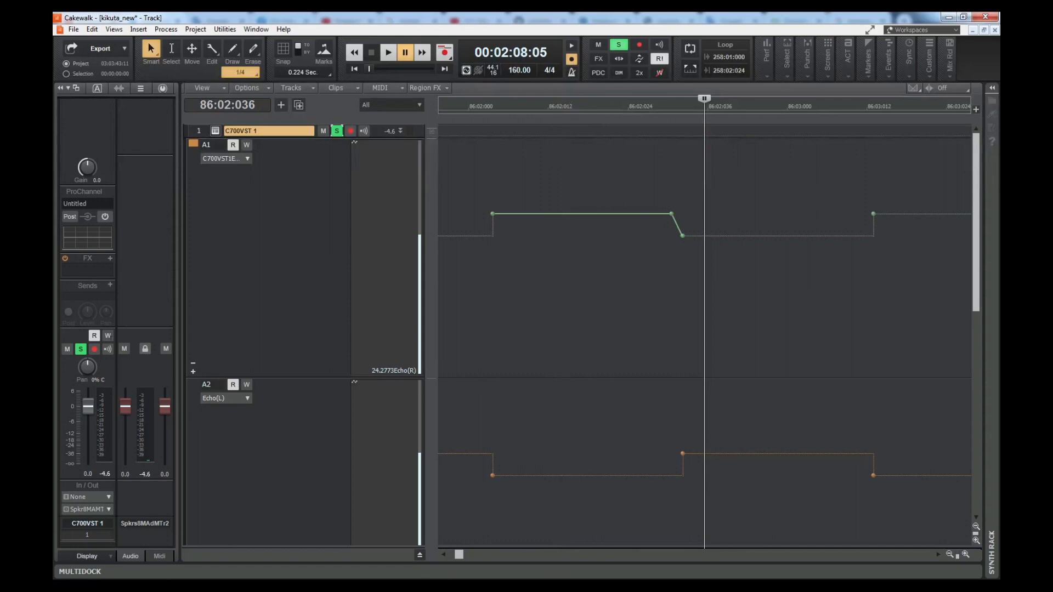
Drag the Echo(R) envelope node so the level slopes down into a short fade ramp.
{"action": "left_click", "coordinate": [475, 107]}
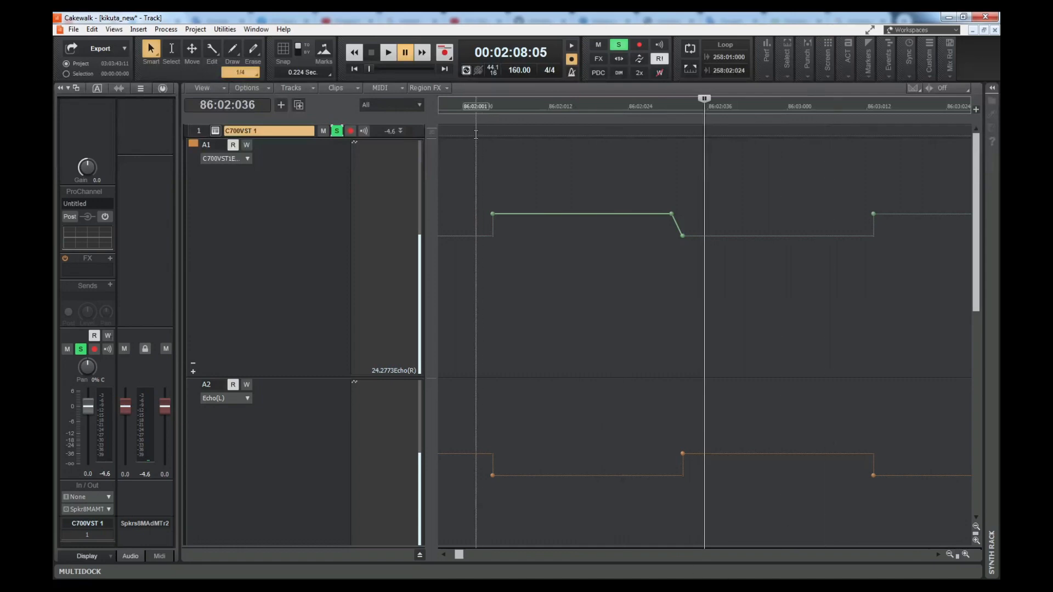